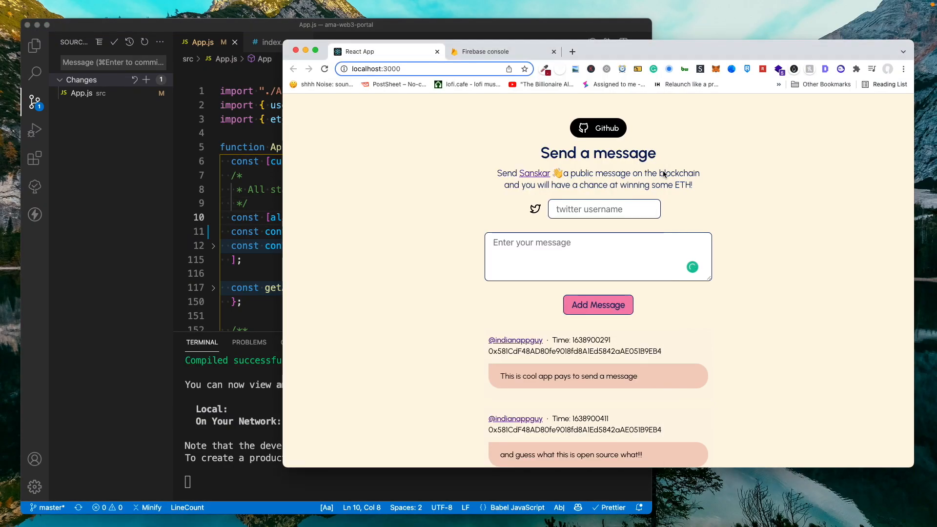
mouse_move(641, 173)
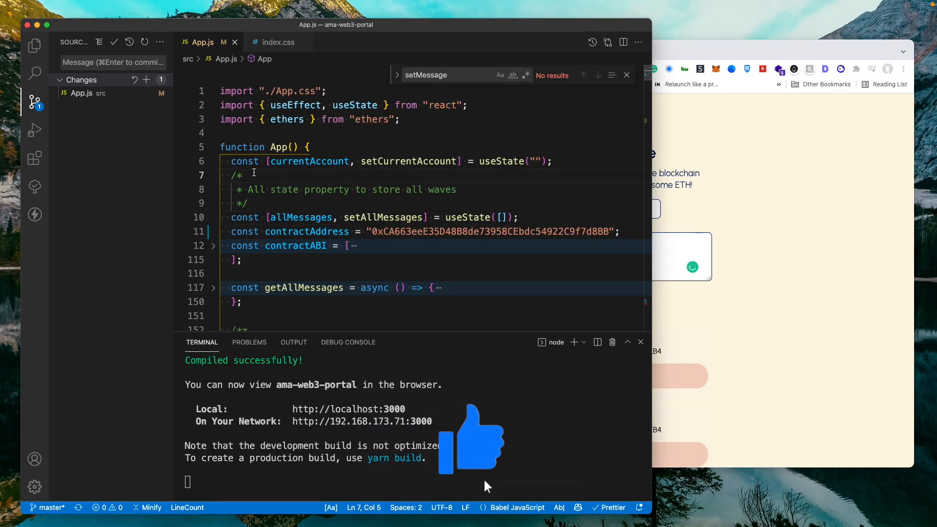
Switch the sidebar to Explorer to show the ama-web3-portal project files.
click(34, 45)
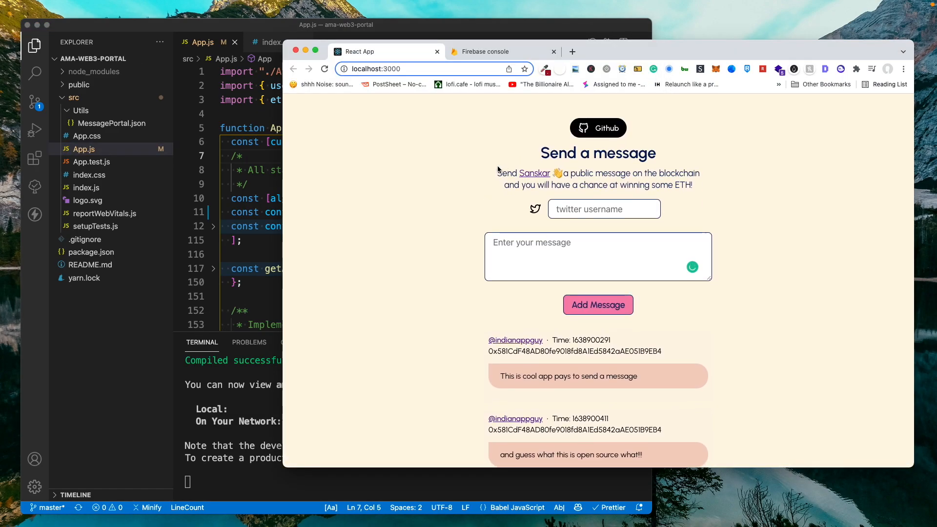
mouse_move(473, 165)
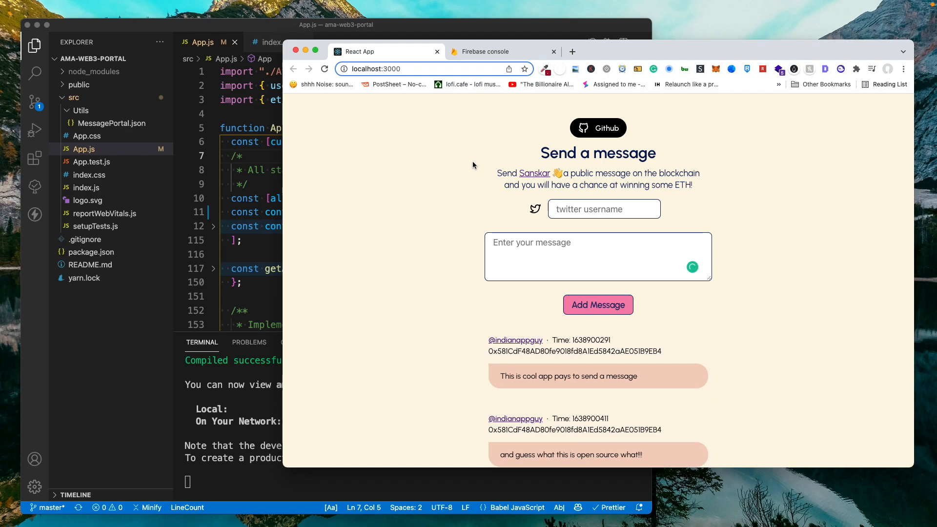
Name a new Firebase project heysanskar and set its Google Analytics toggle.
click(486, 51)
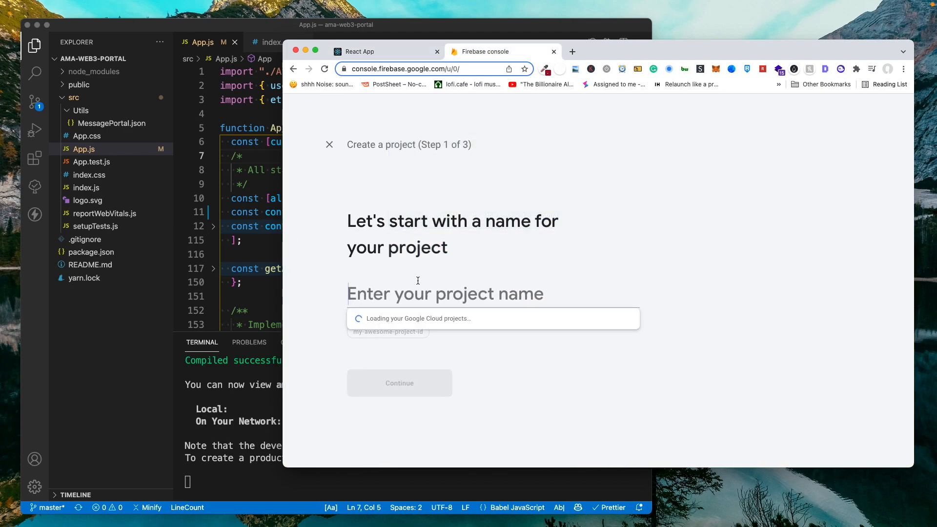
text(heysans)
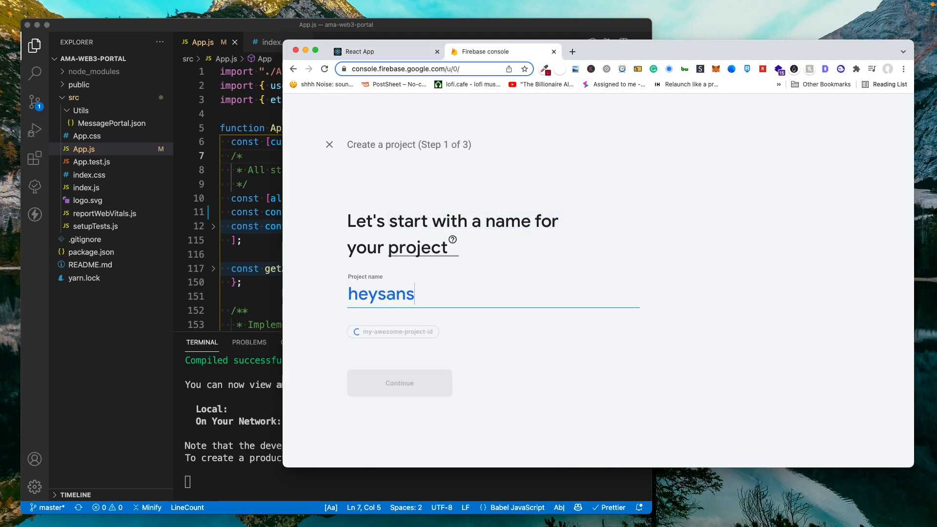
text(kar)
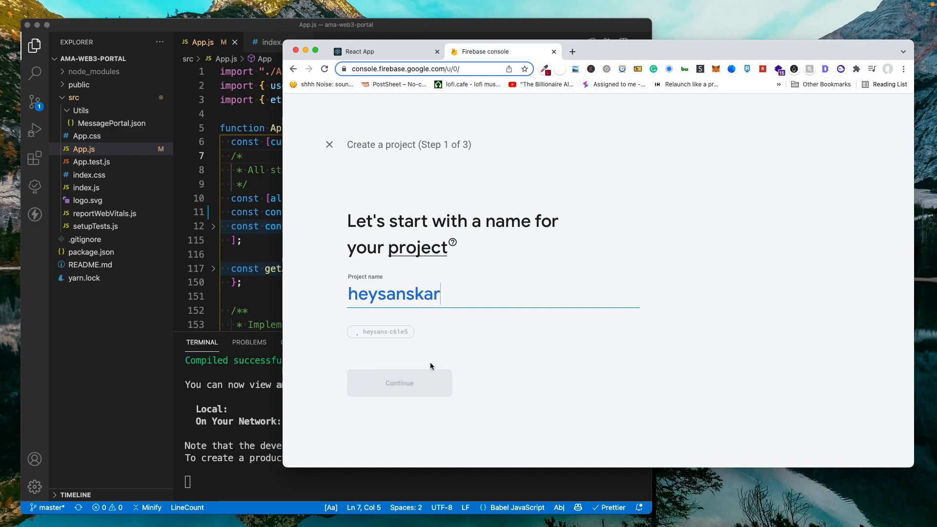
click(398, 383)
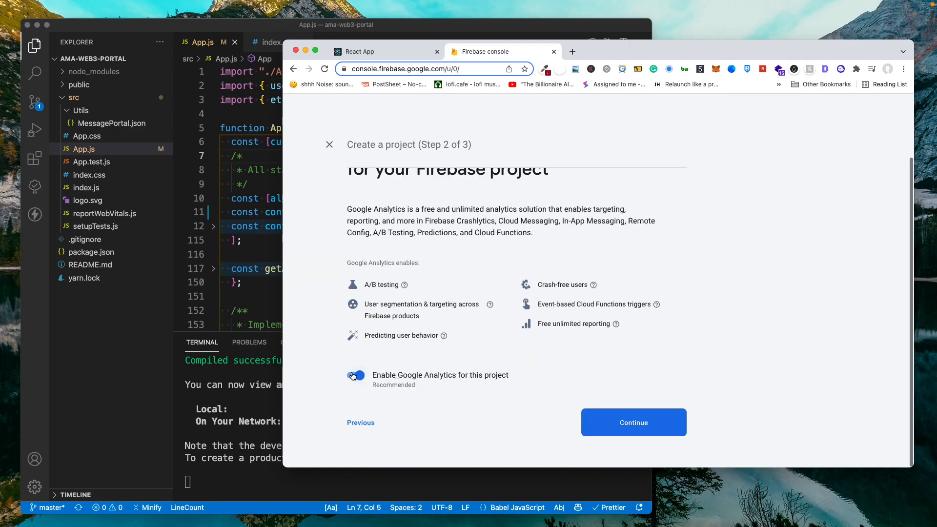
click(633, 423)
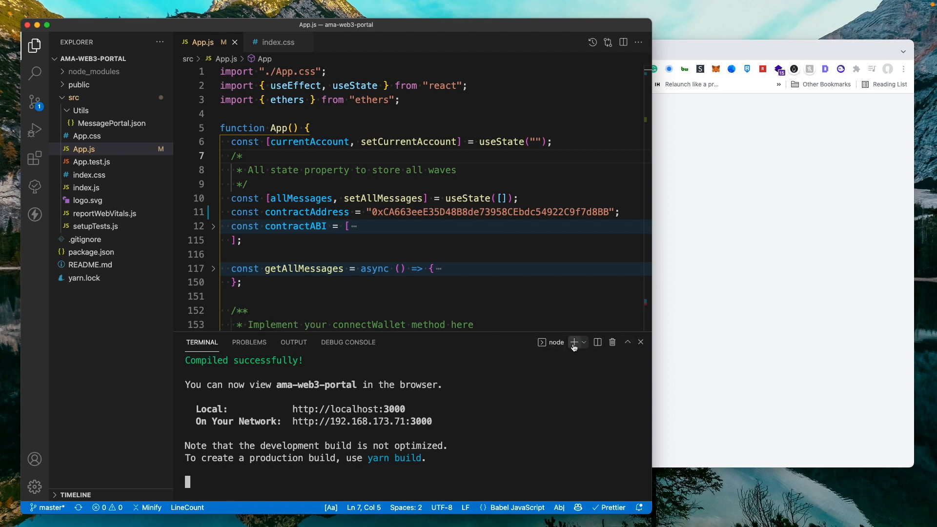
In a new terminal, run firebase logout, then firebase login with another account.
click(573, 341)
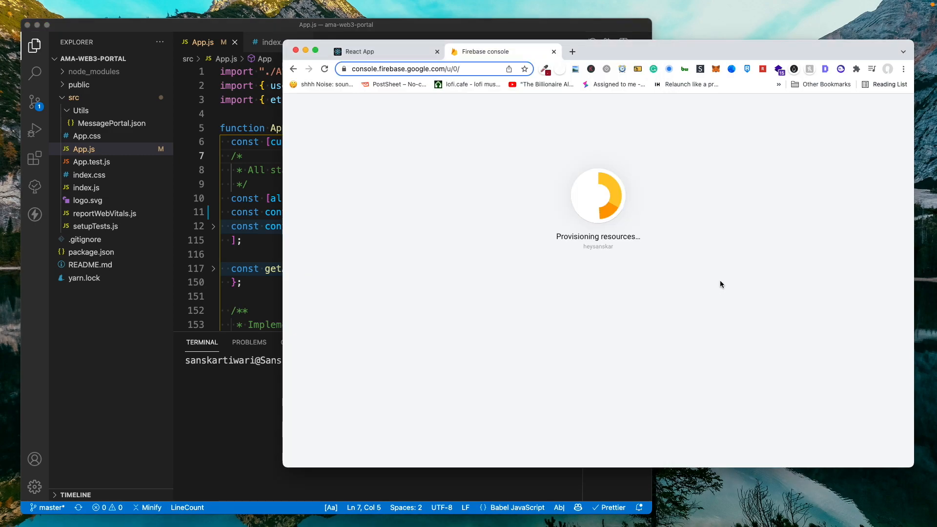
mouse_move(482, 106)
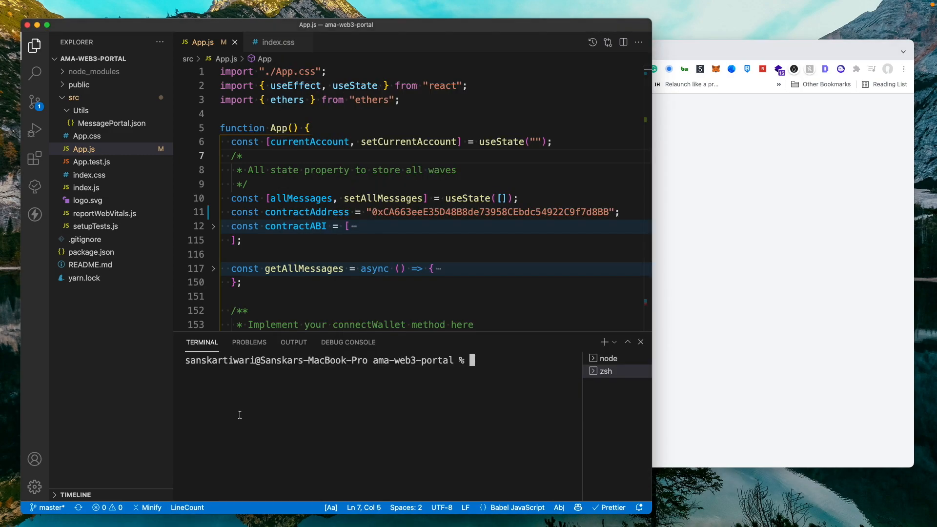
text(firebase)
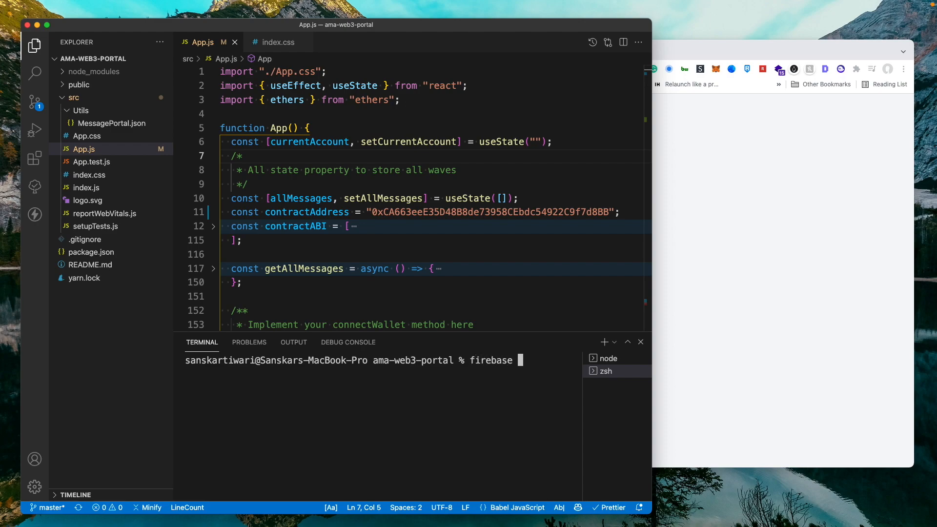
text(logout)
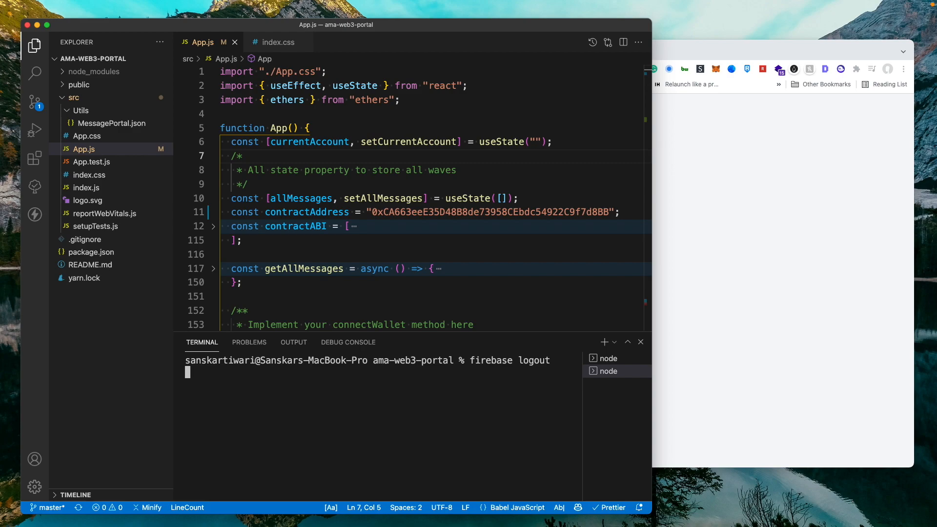
key(Return)
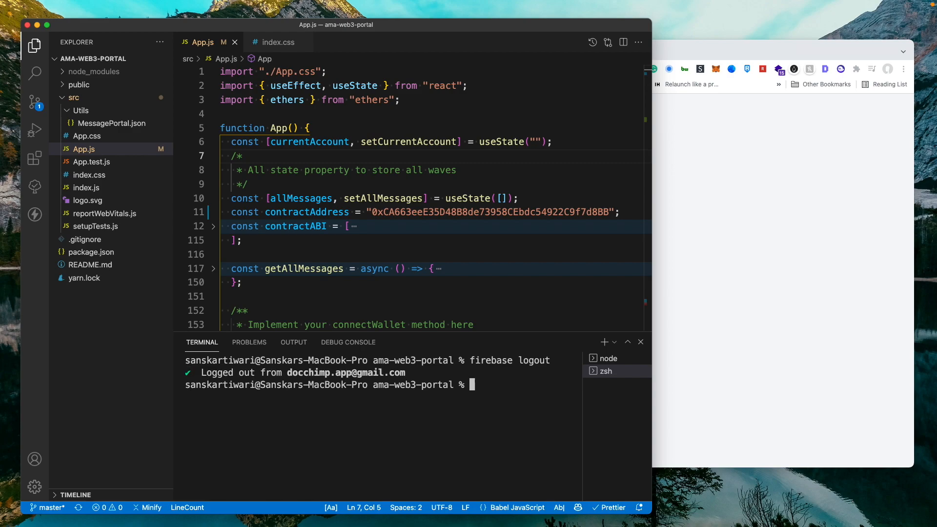
text(firebase log)
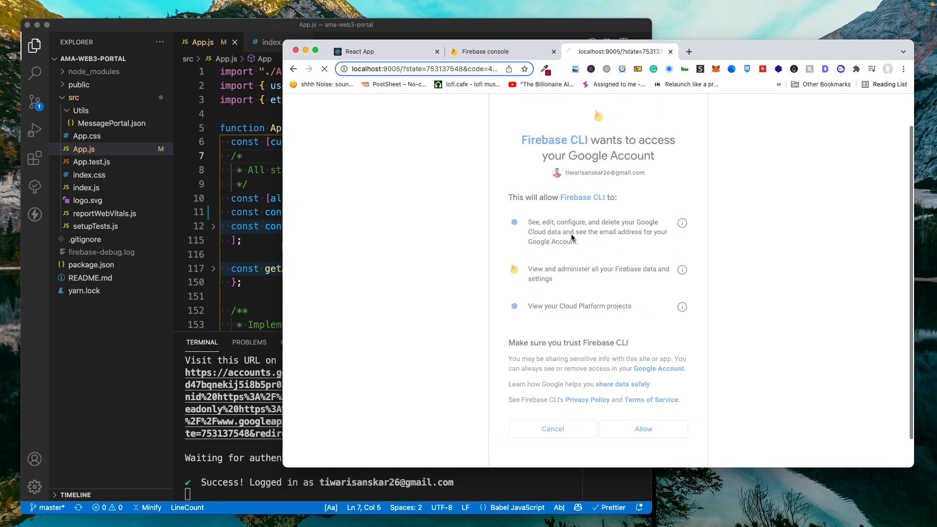
click(644, 429)
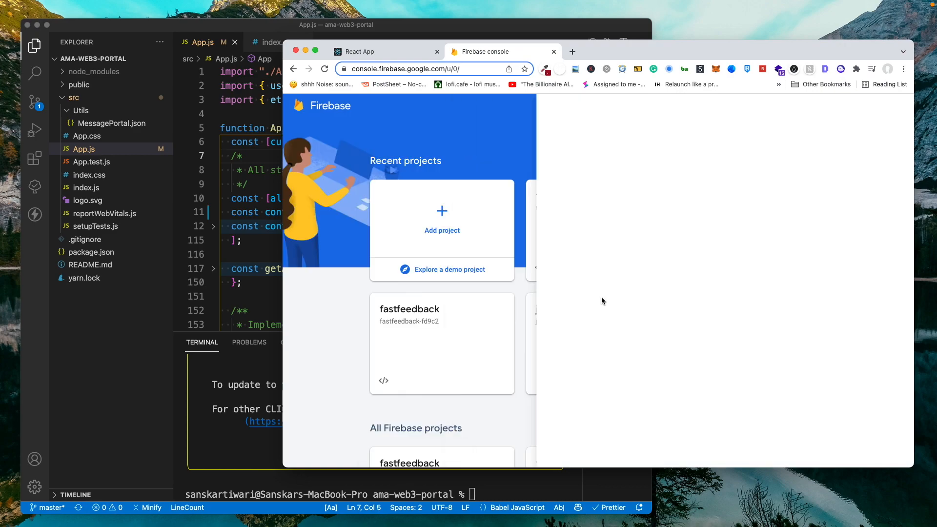
Open heysanskar, start Hosting setup and grab the CLI install command.
click(442, 343)
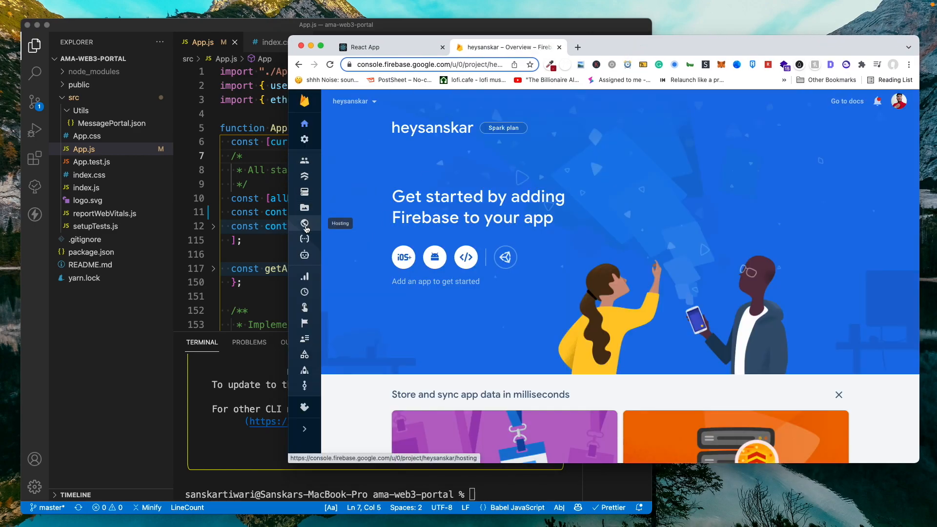
click(305, 224)
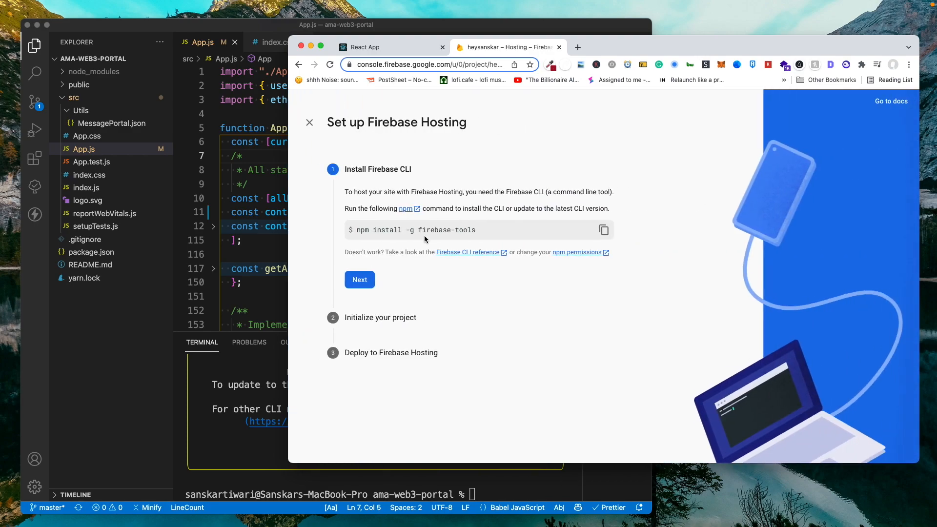
double_click(416, 230)
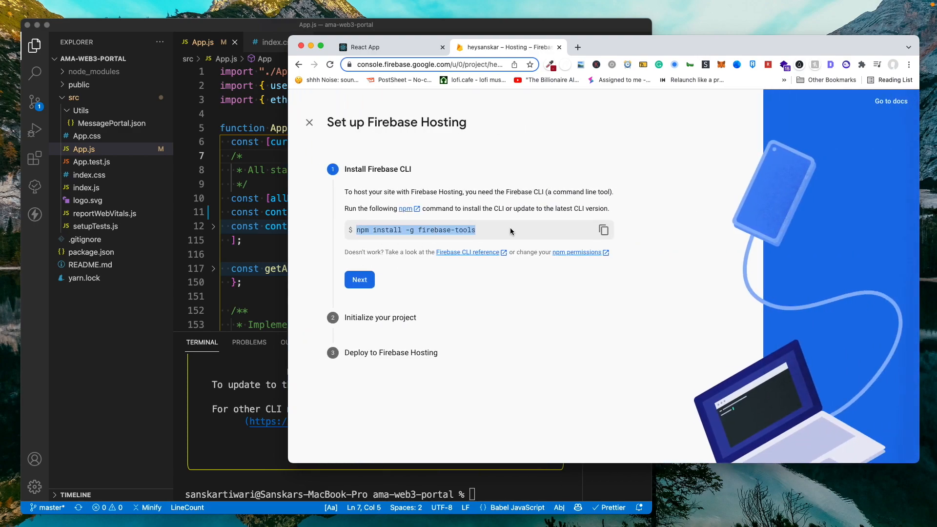
click(603, 230)
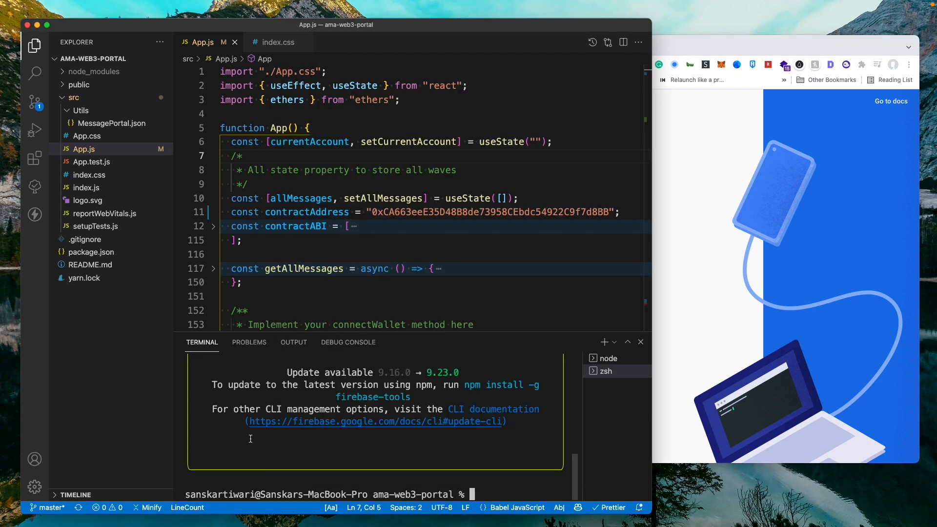
Run npm install -g firebase-tools and firebase login, then copy firebase init.
text(npm install -g firebase-tools)
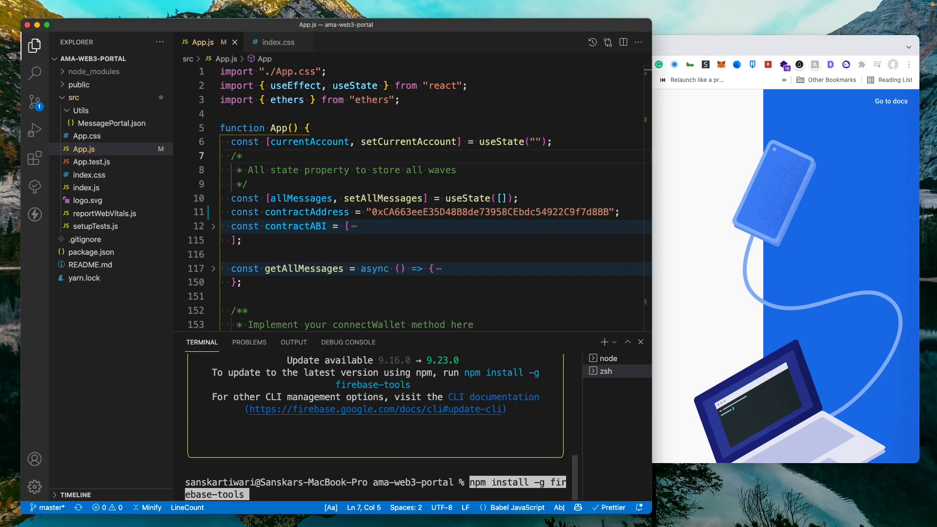
text(firebase login)
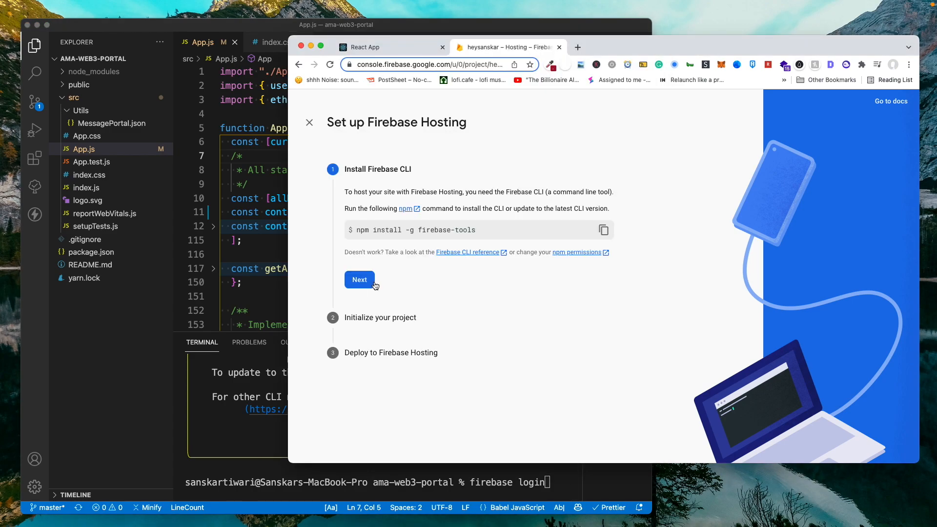
click(359, 279)
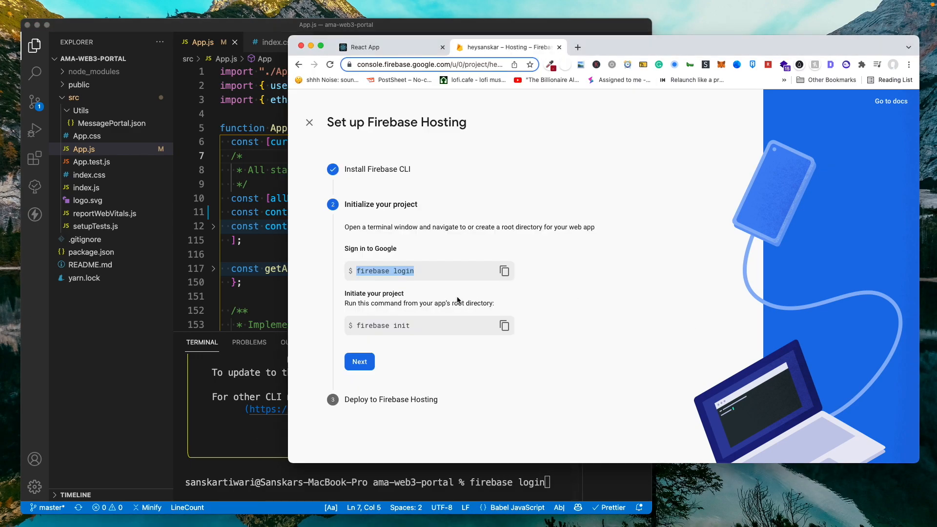
click(504, 325)
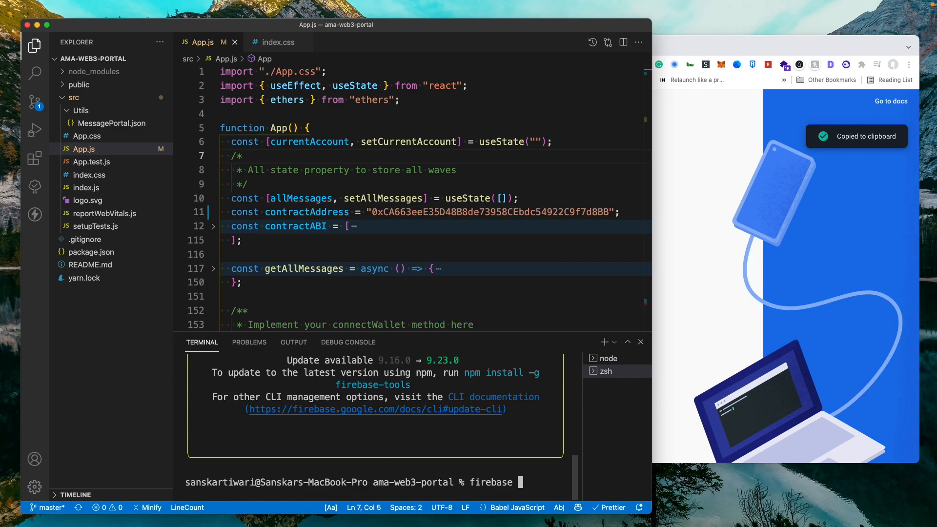
Run firebase init with public as the public directory, declining single-page app rewrites.
text(init)
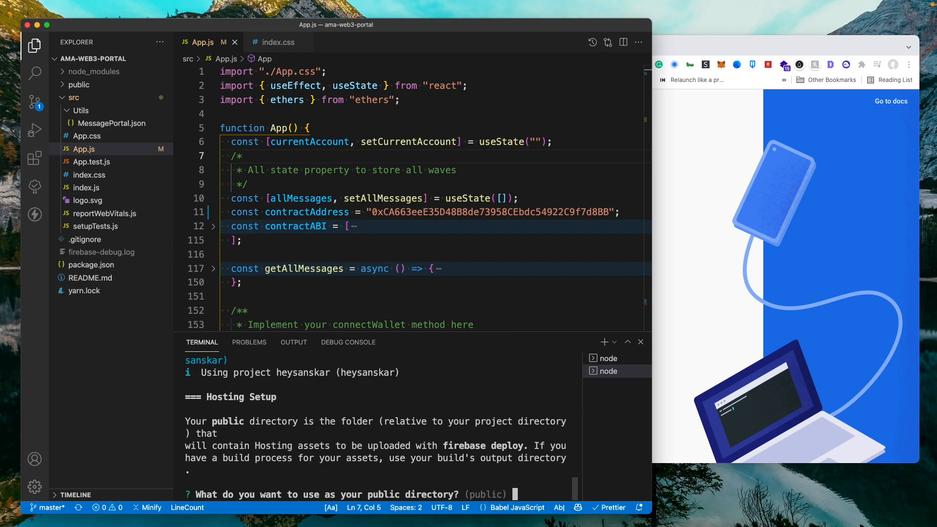
click(78, 85)
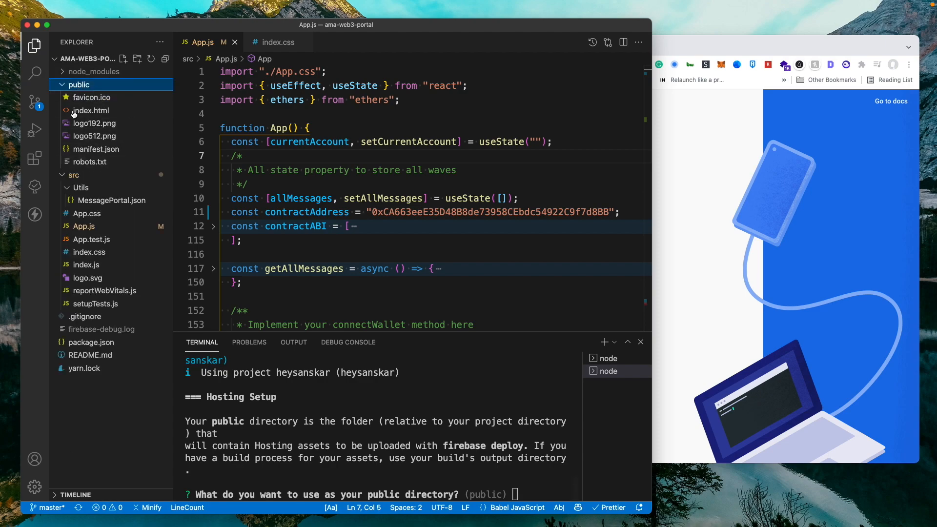
click(80, 85)
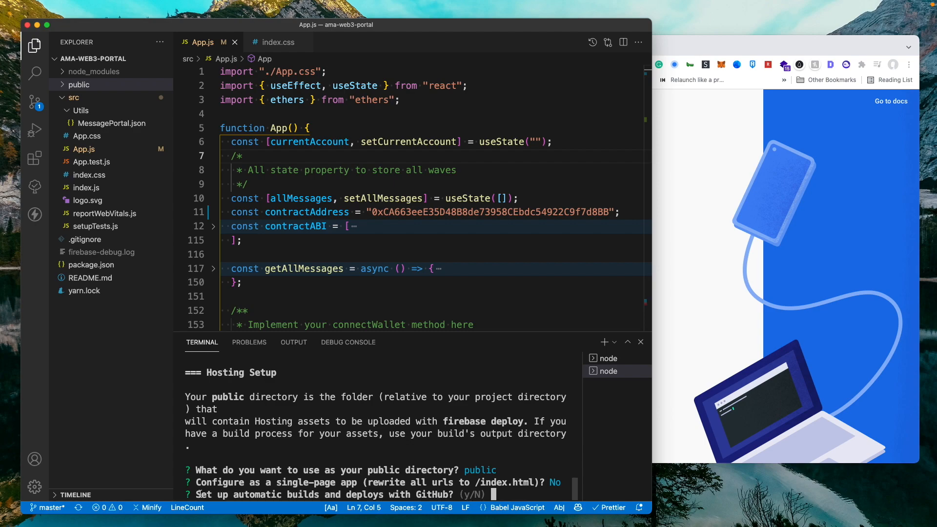
Answer y to automatic GitHub builds and deploys and log in to GitHub.
text(y)
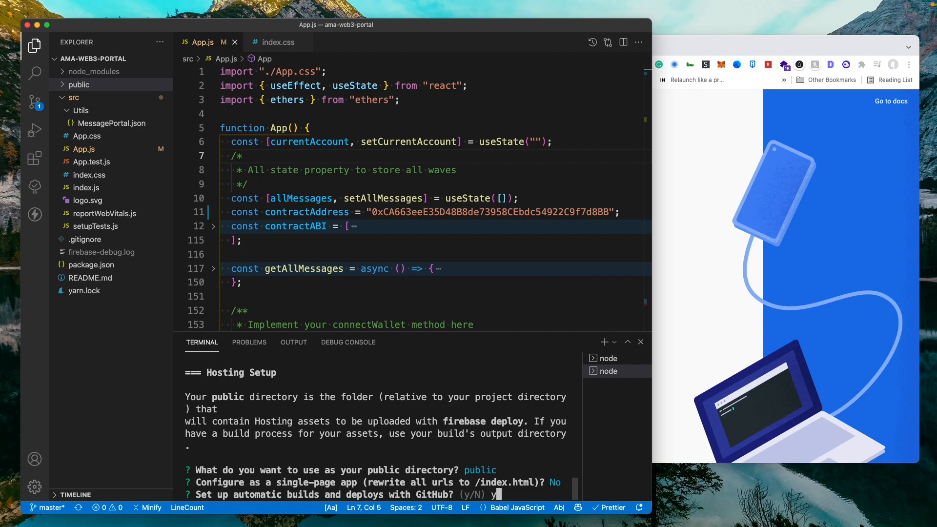
key(Return)
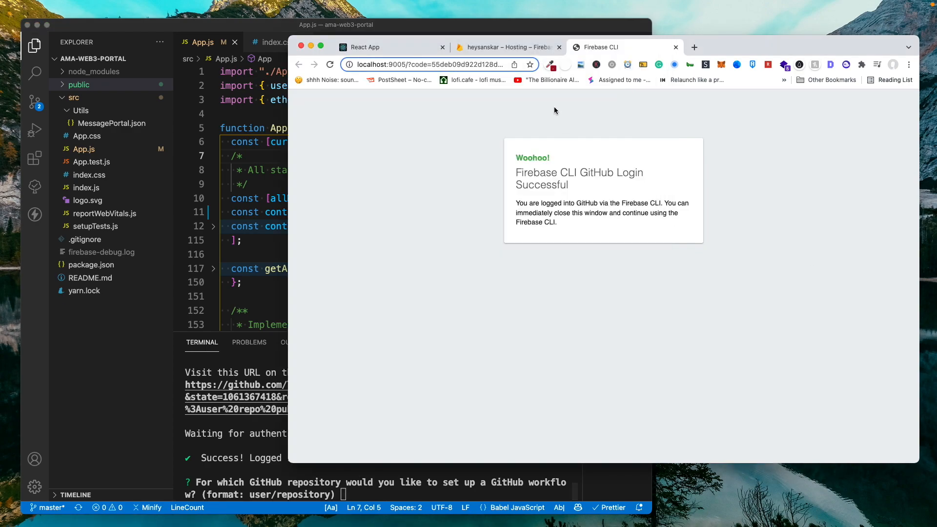
mouse_move(358, 258)
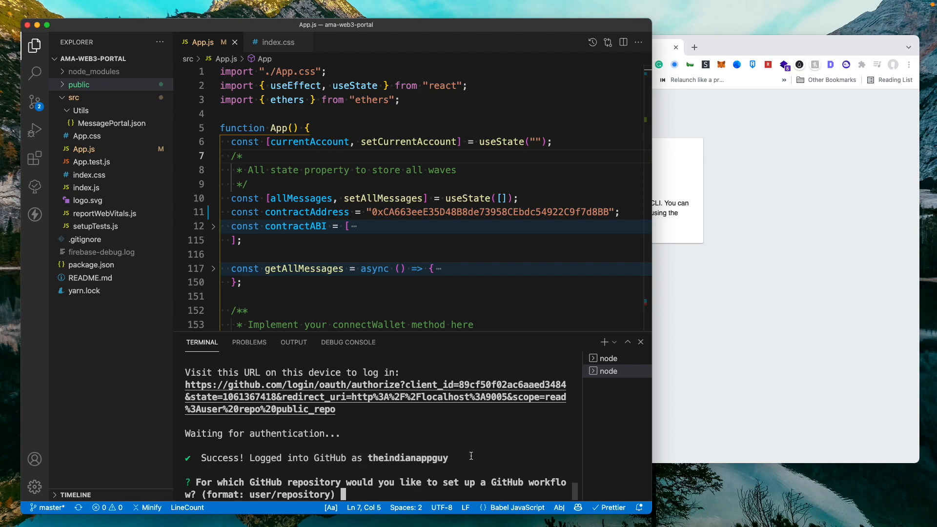
mouse_move(459, 460)
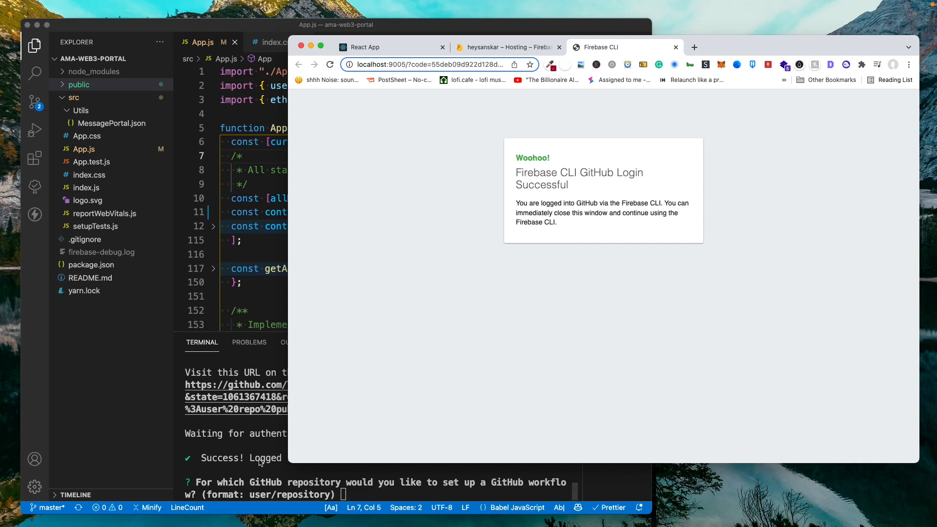
mouse_move(637, 155)
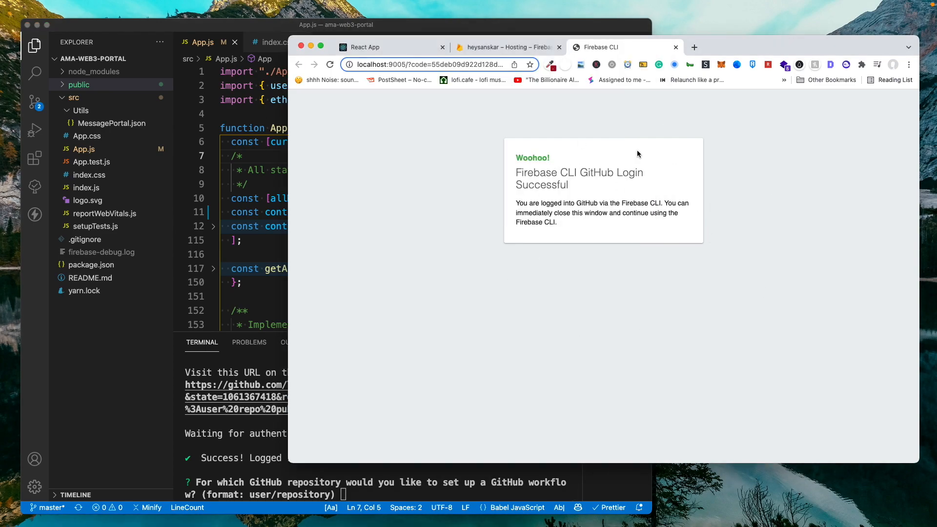
mouse_move(693, 261)
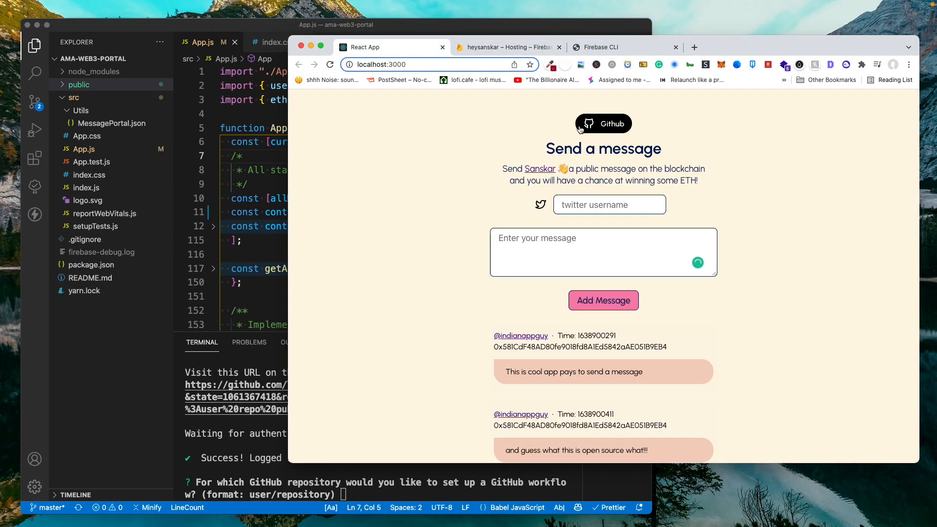
Link theindianappguy/ama-web3-portal with a default pre-deploy build script, then advance Hosting setup to deploy.
click(603, 123)
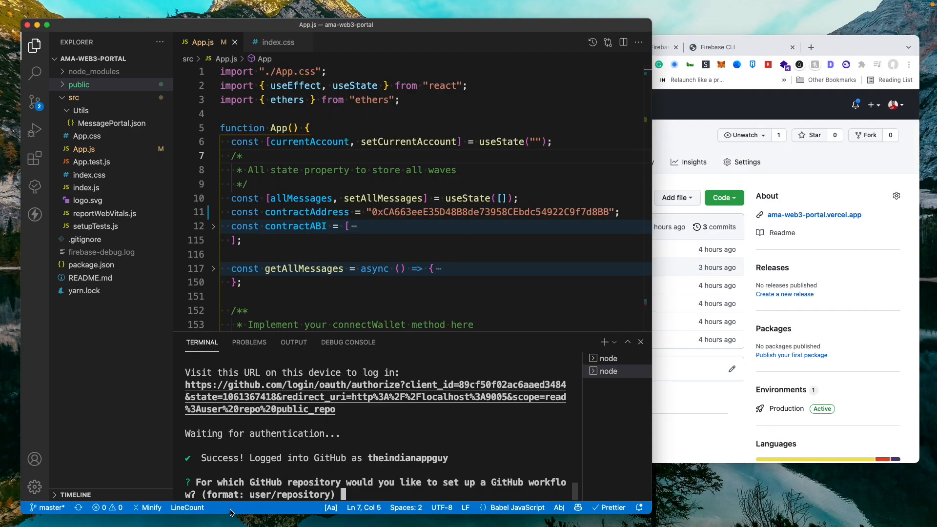
text(theindianappguy/ama-web3-portal)
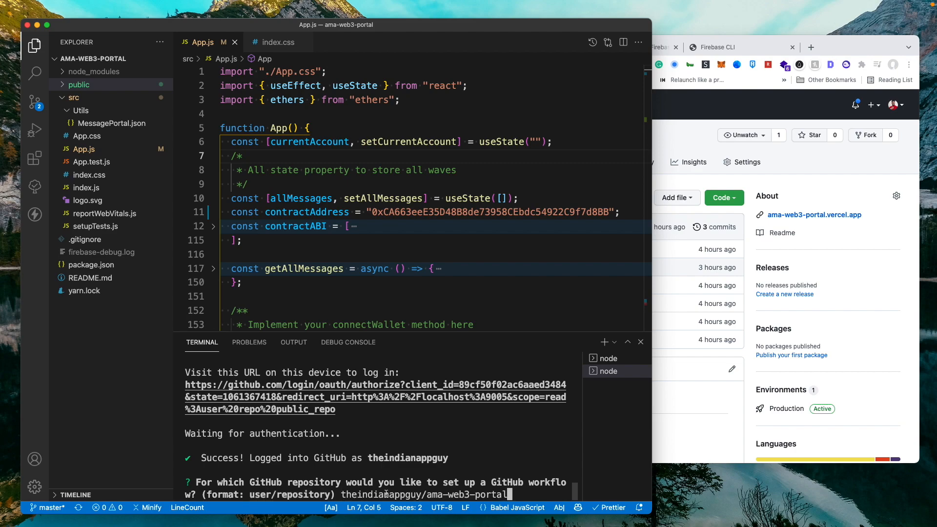
key(Return)
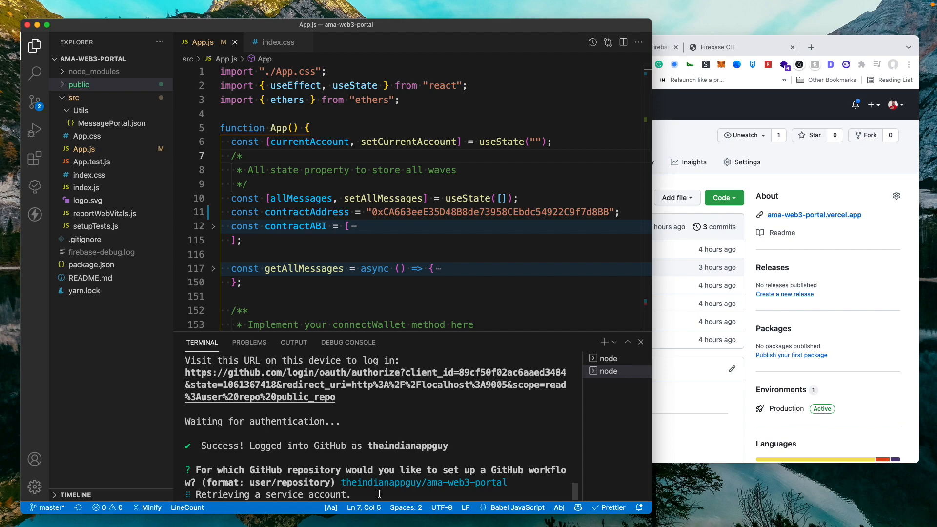
mouse_move(372, 456)
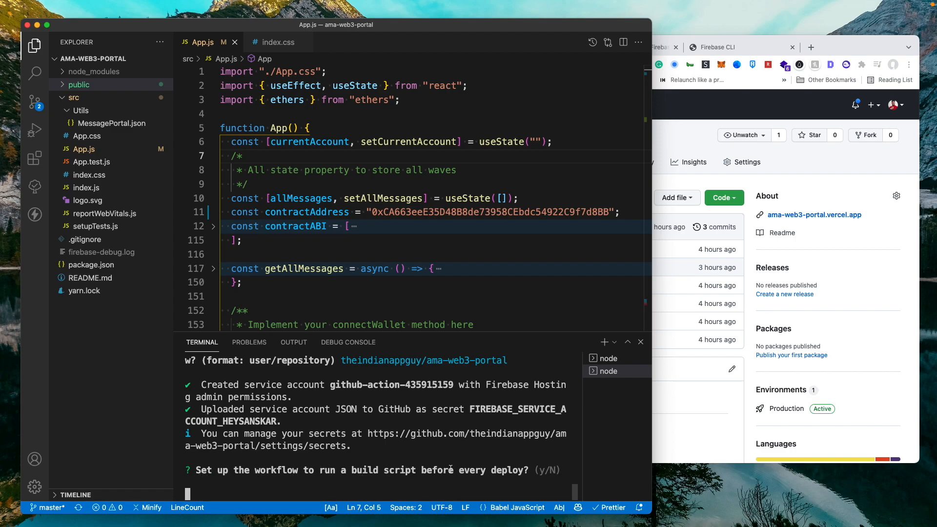
text(y)
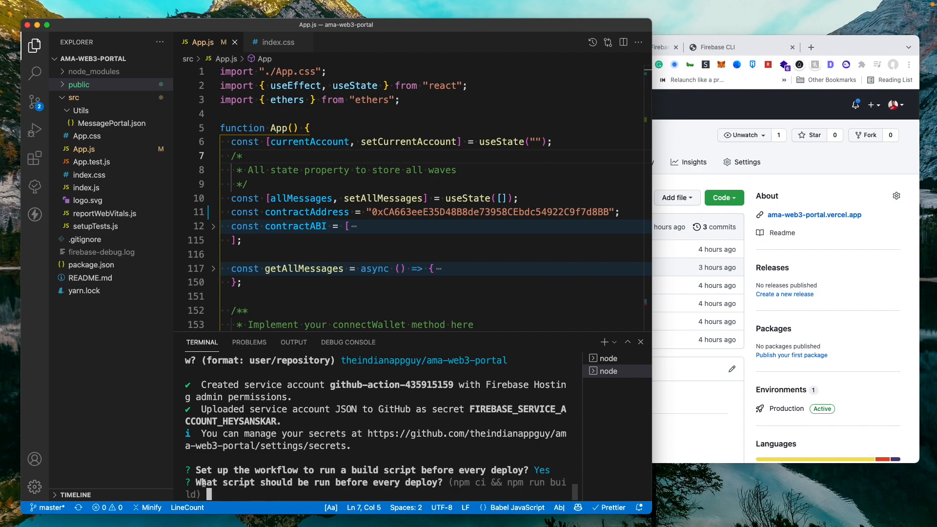
mouse_move(421, 482)
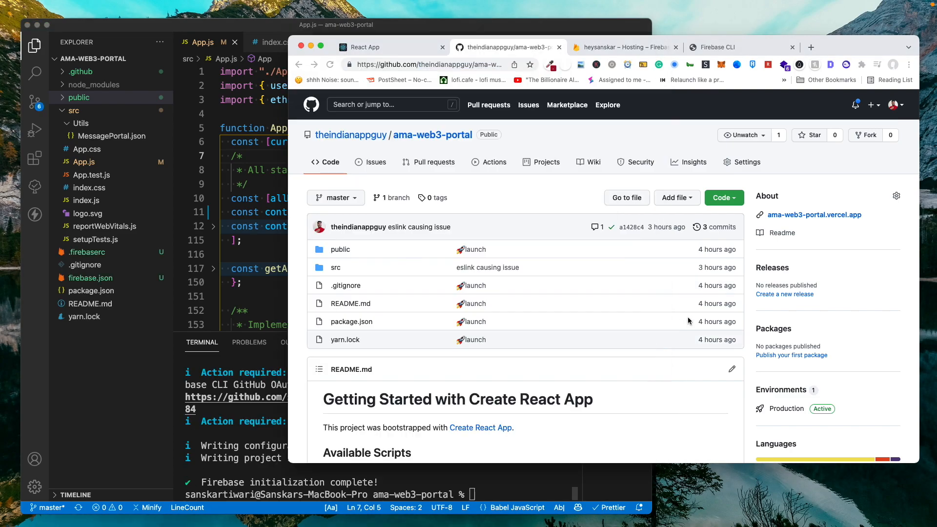
click(622, 46)
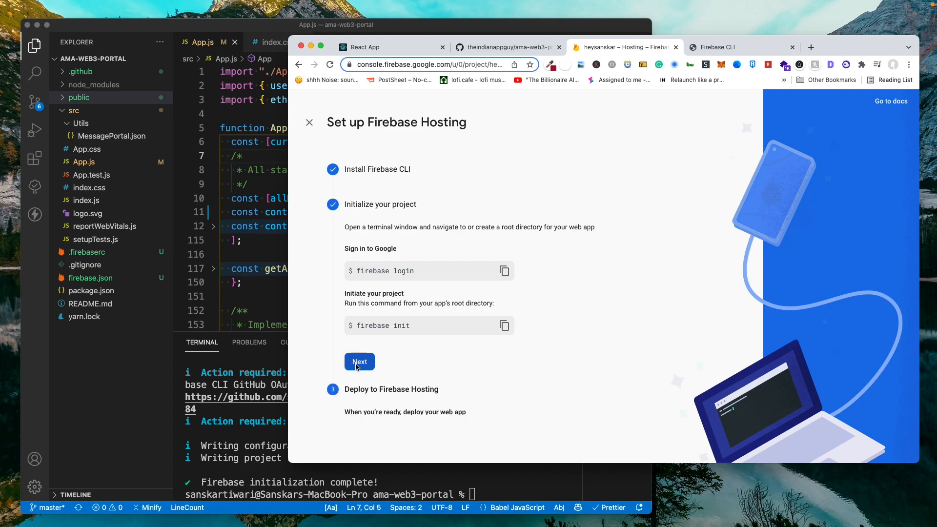
click(359, 362)
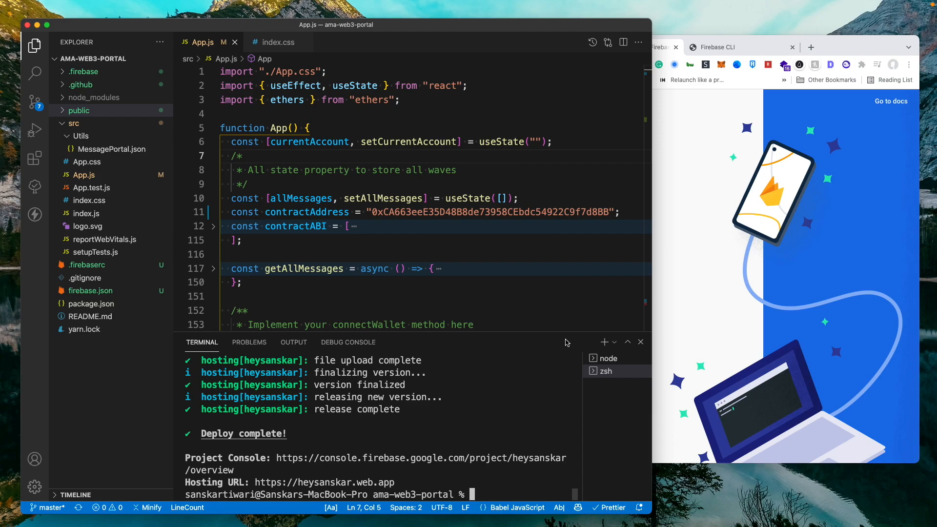
mouse_move(325, 482)
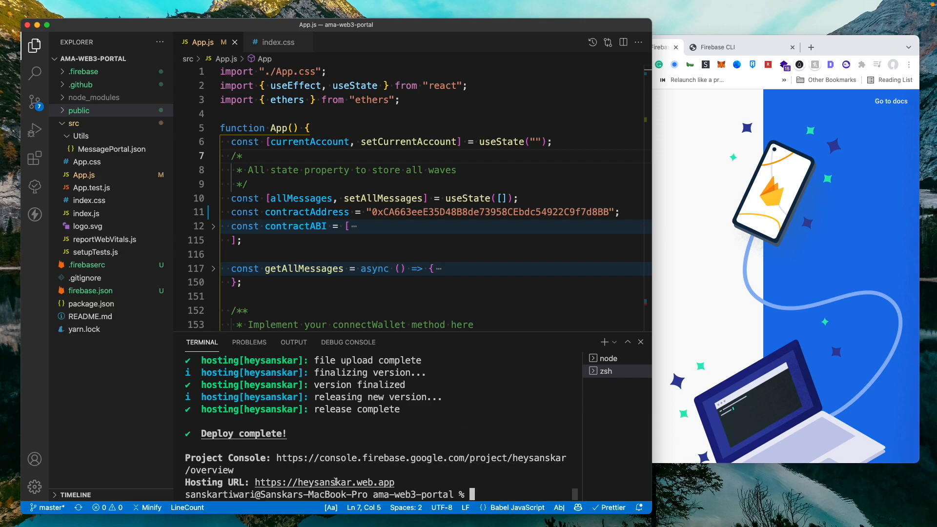
Open heysanskar.web.app from the terminal's Hosting URL and reload the blank page.
click(324, 482)
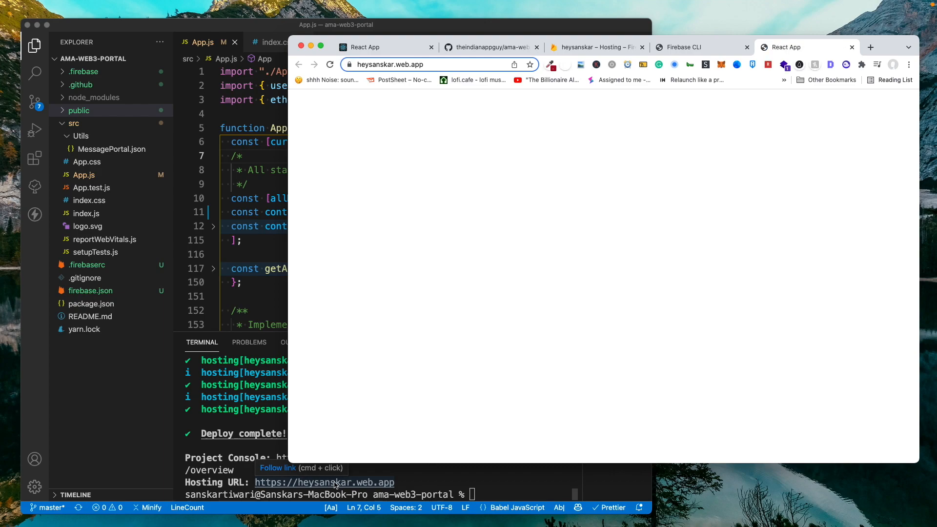
mouse_move(821, 88)
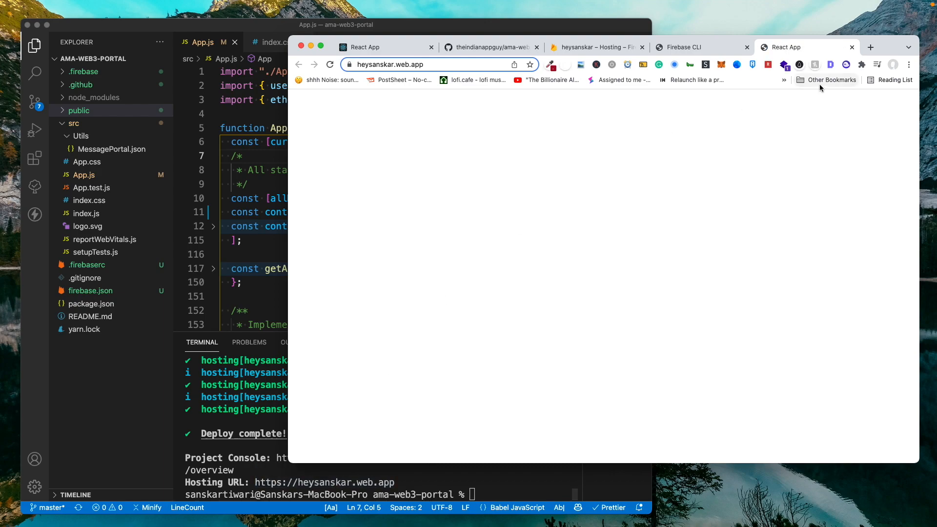
mouse_move(801, 47)
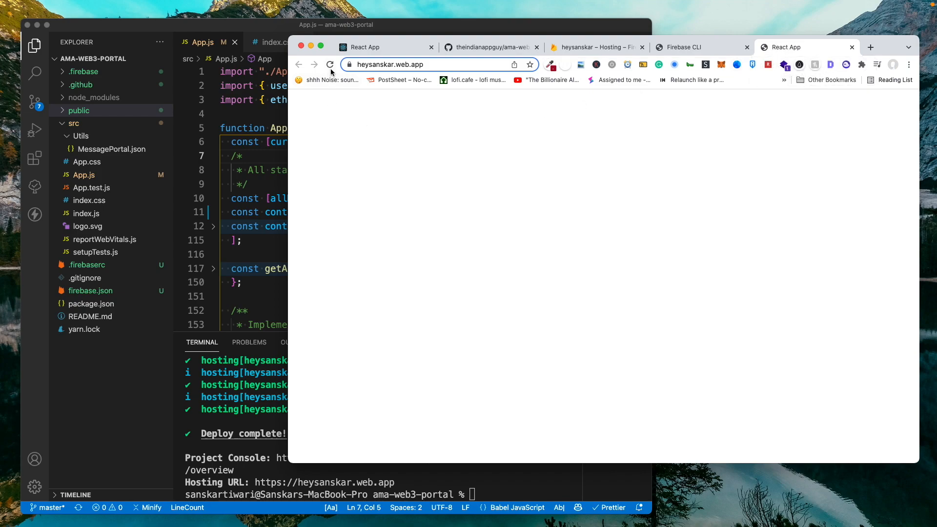
click(331, 64)
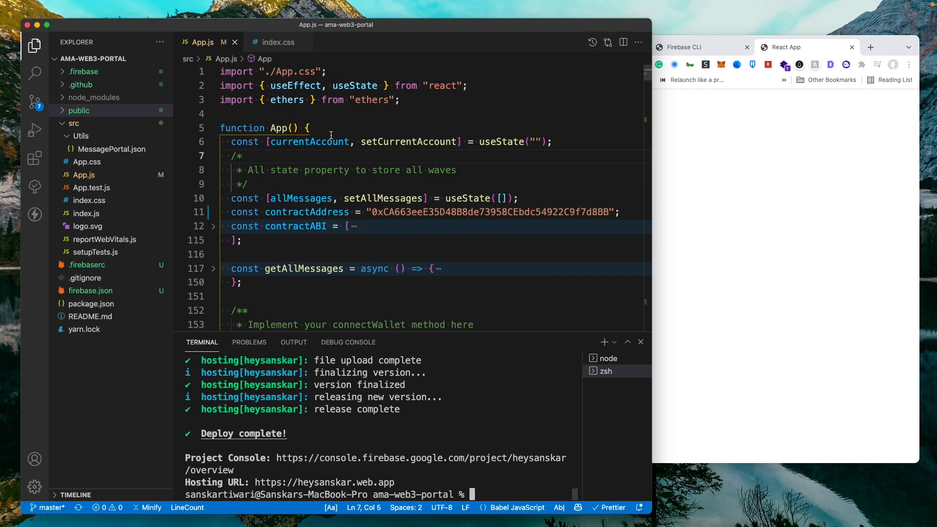
Run yarn run build and expand the generated build folder in Explorer.
click(79, 110)
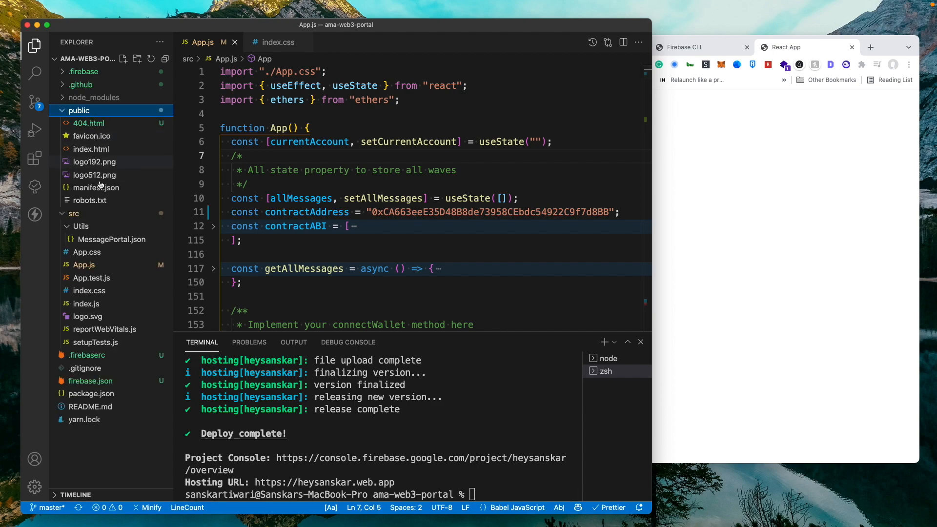
click(79, 111)
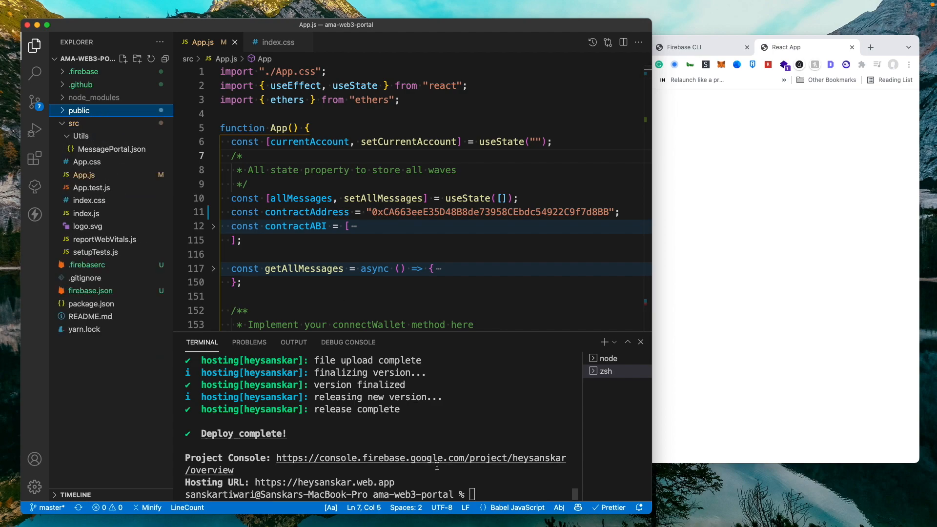
mouse_move(394, 414)
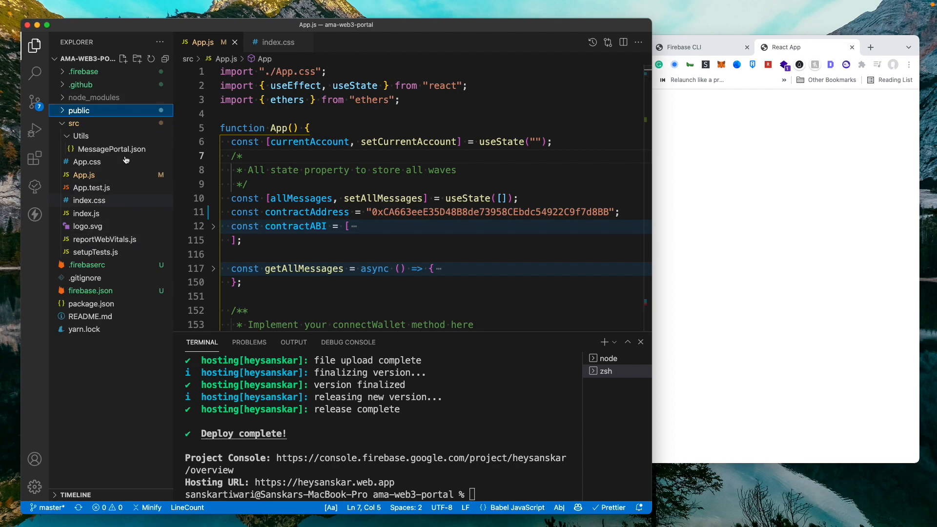
mouse_move(115, 143)
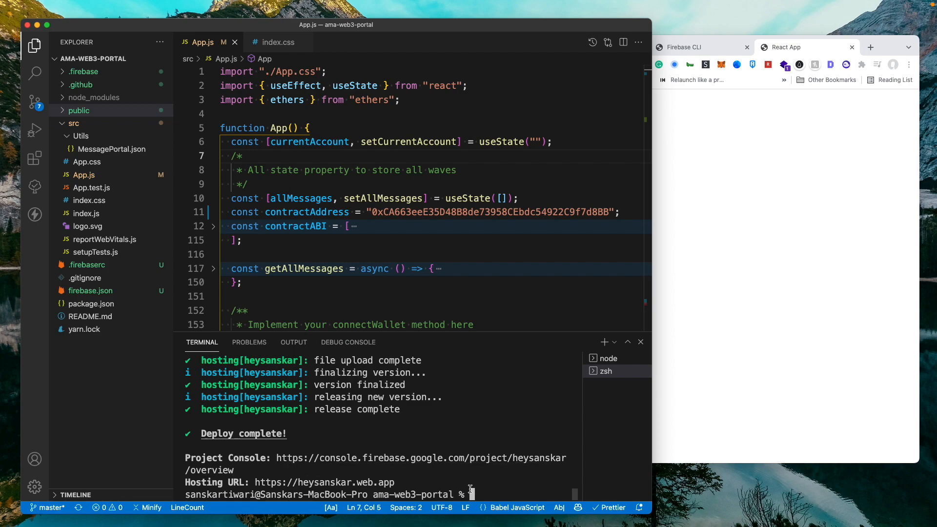
text(yarn ru)
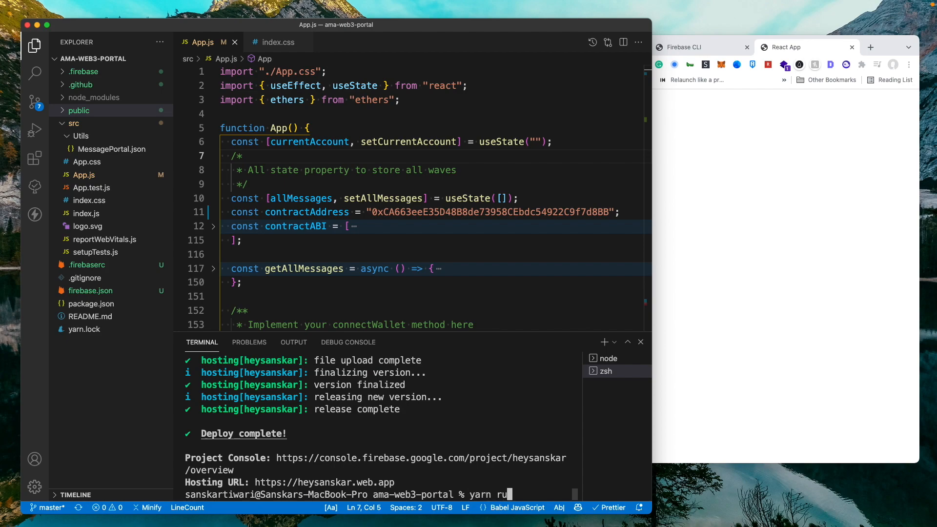
key(Return)
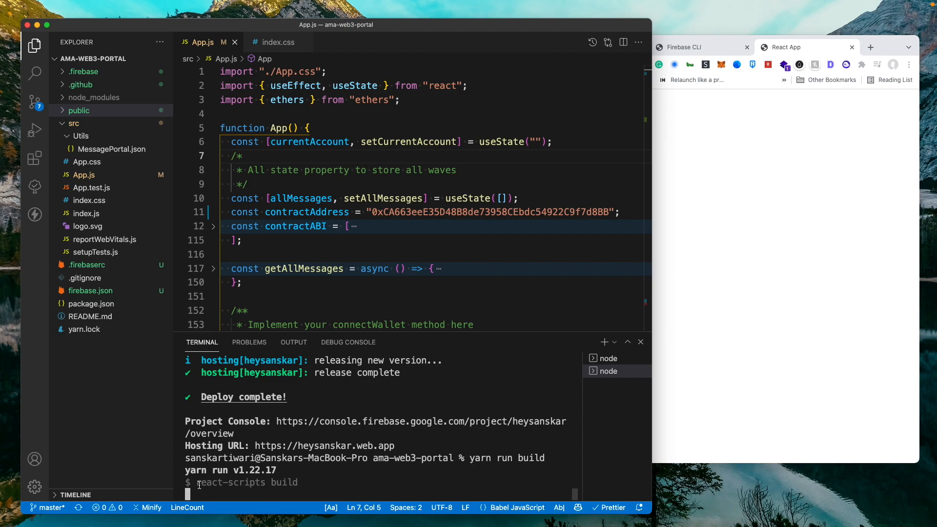
scroll(down, 3)
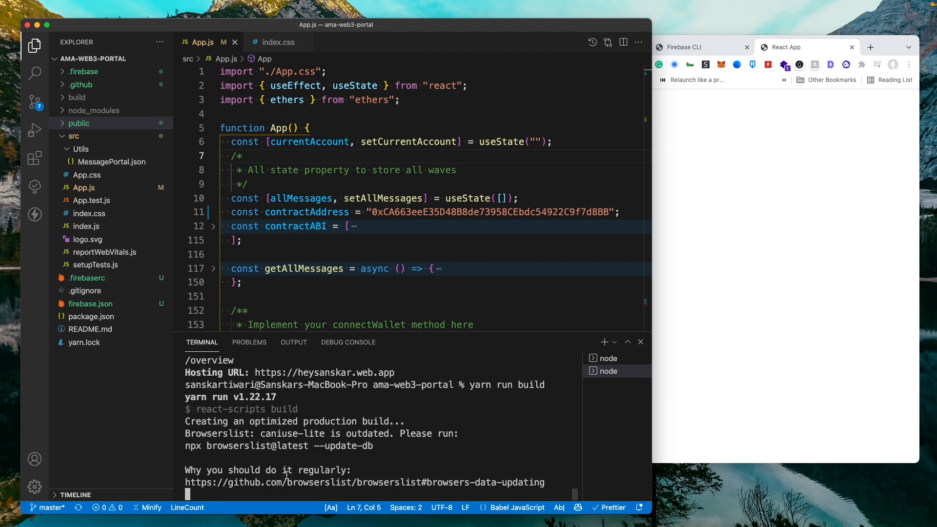
mouse_move(394, 474)
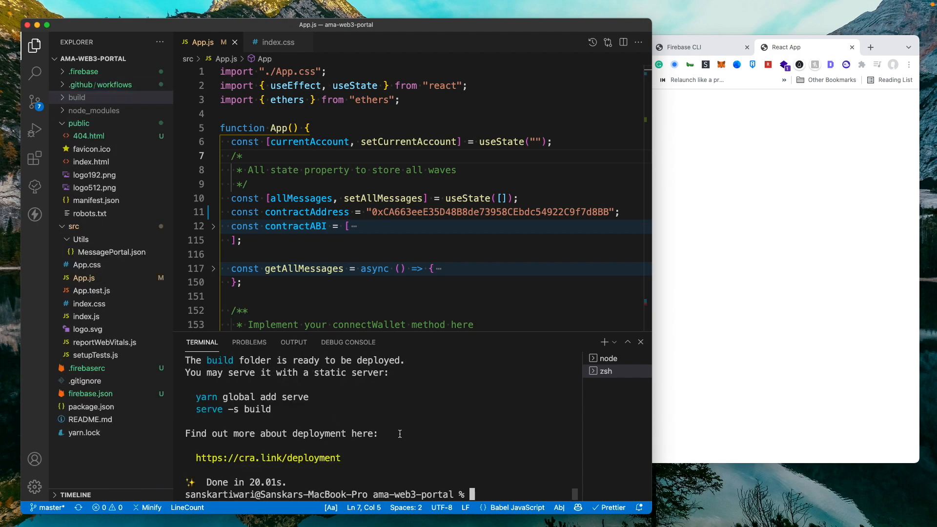
click(77, 96)
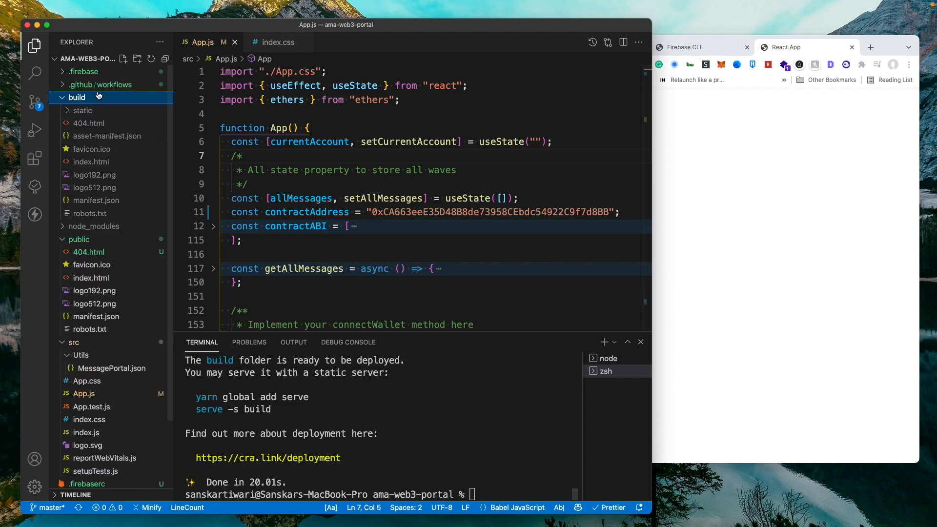
mouse_move(77, 99)
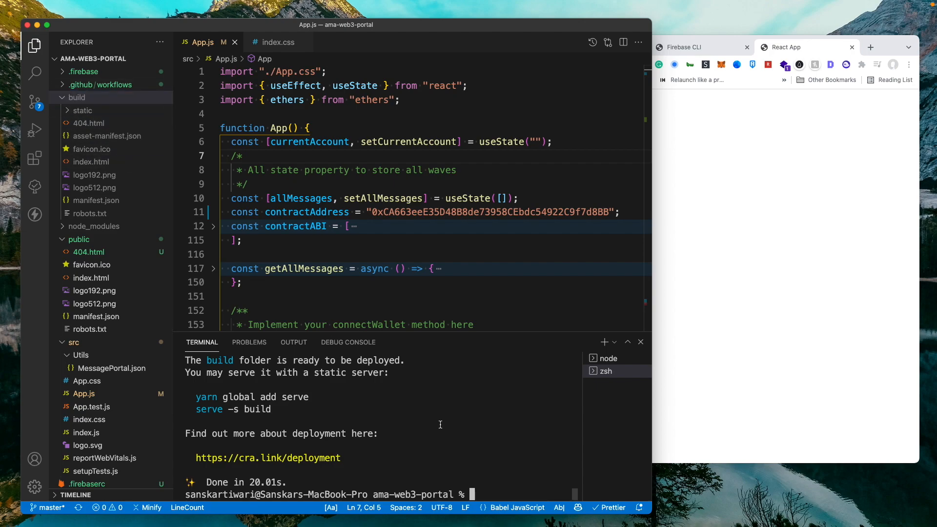
Re-run firebase init with build as the public directory, declining GitHub and overwrite prompts.
text(firebase)
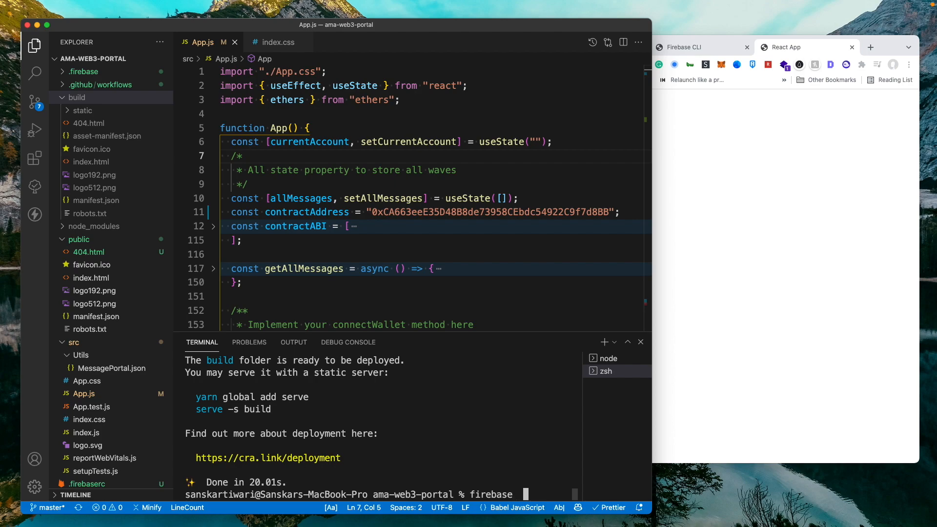
text(init)
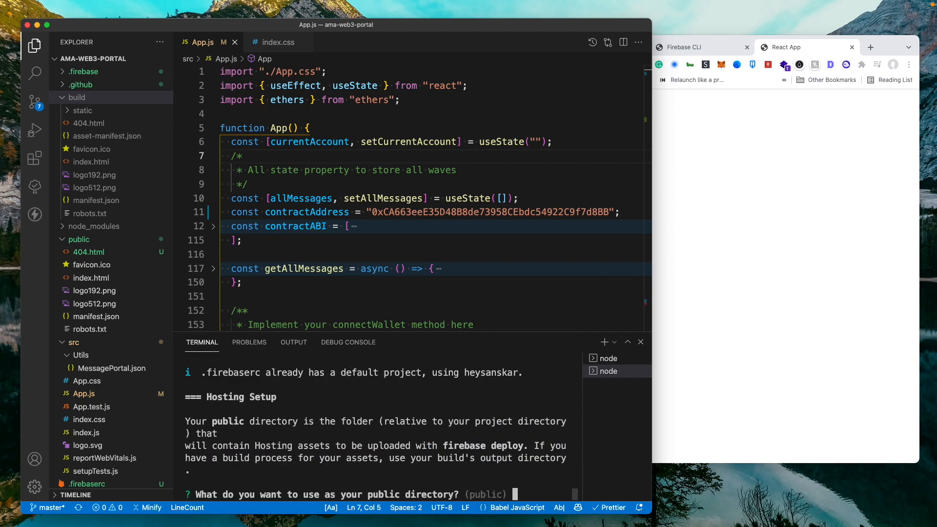
text(build)
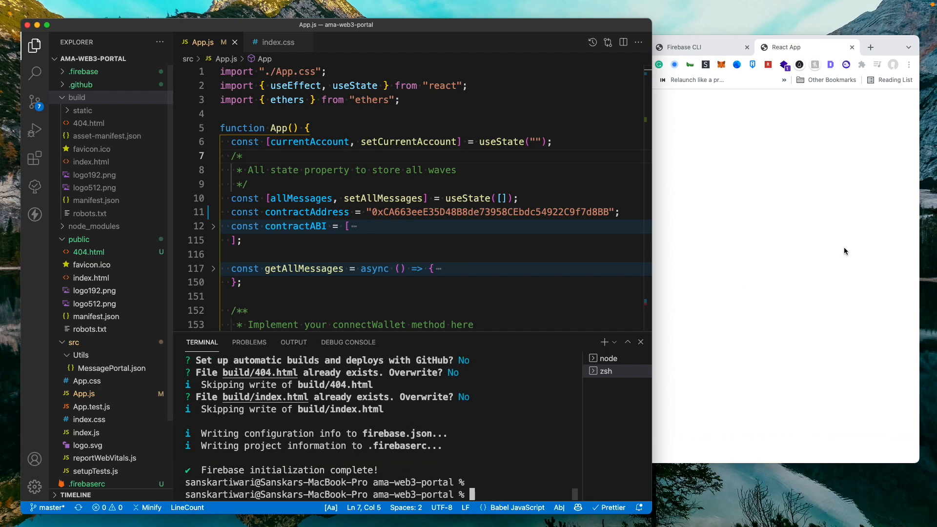
mouse_move(493, 458)
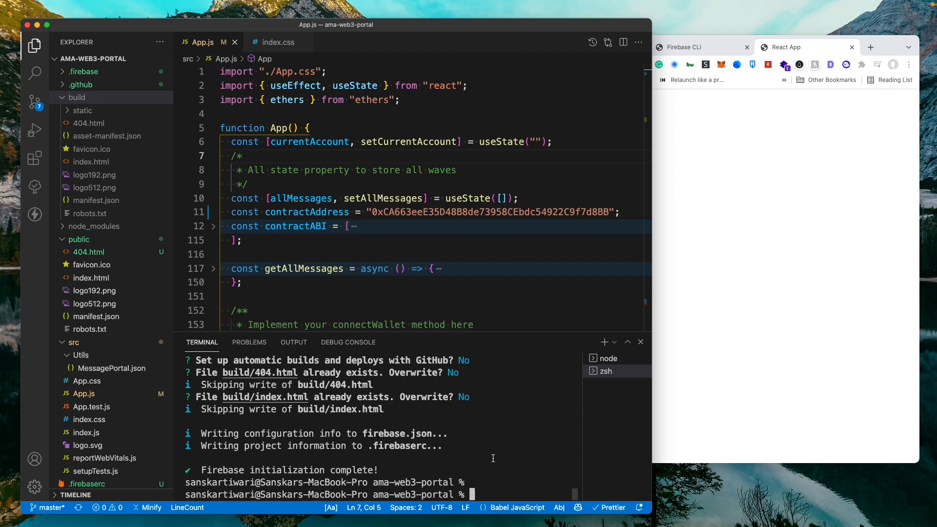
text(firebase init)
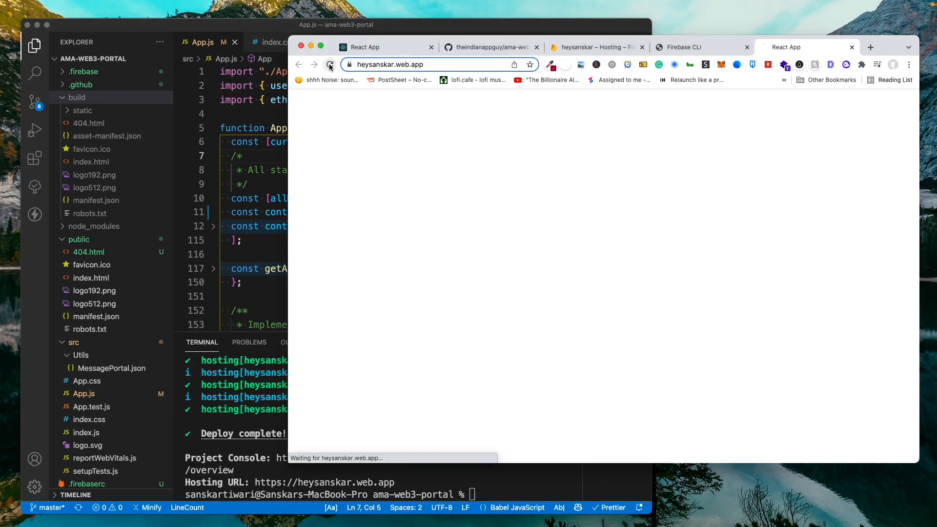
Reload heysanskar.web.app twice so the deployed Send a message page appears.
click(330, 64)
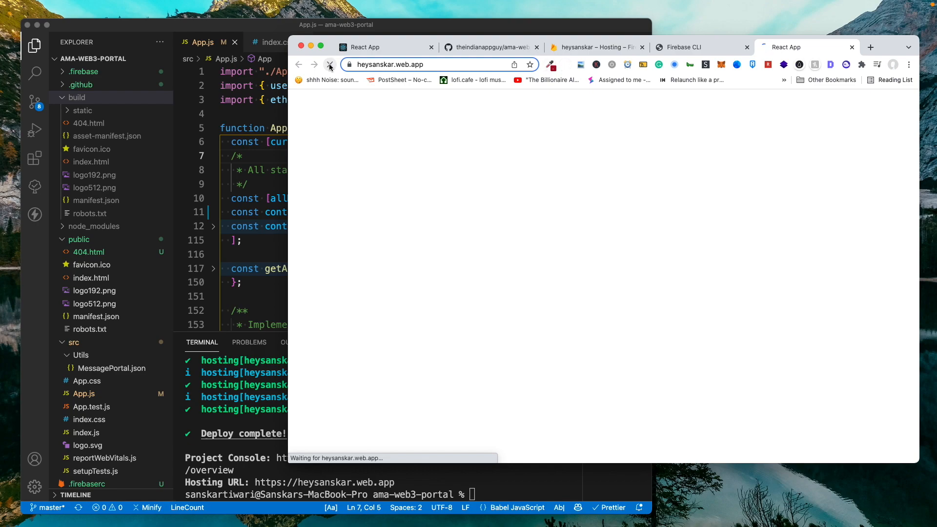
click(329, 64)
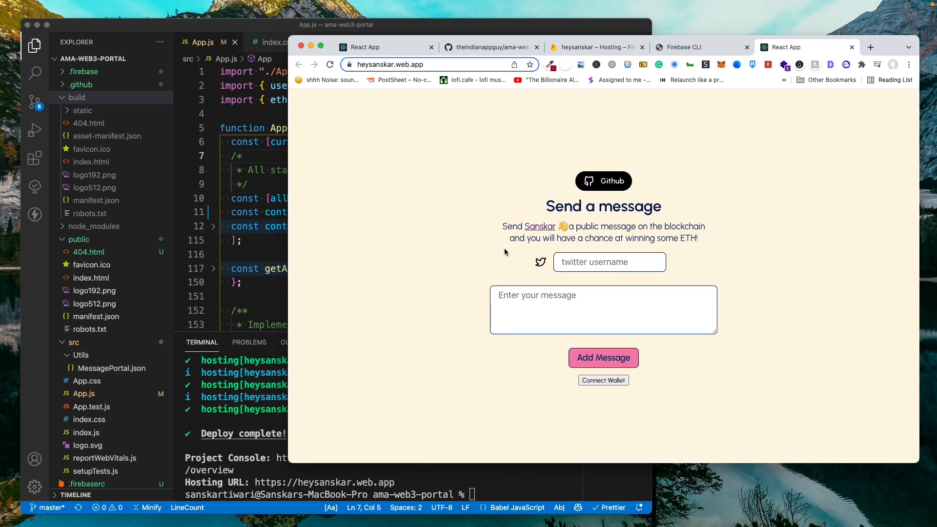
mouse_move(556, 145)
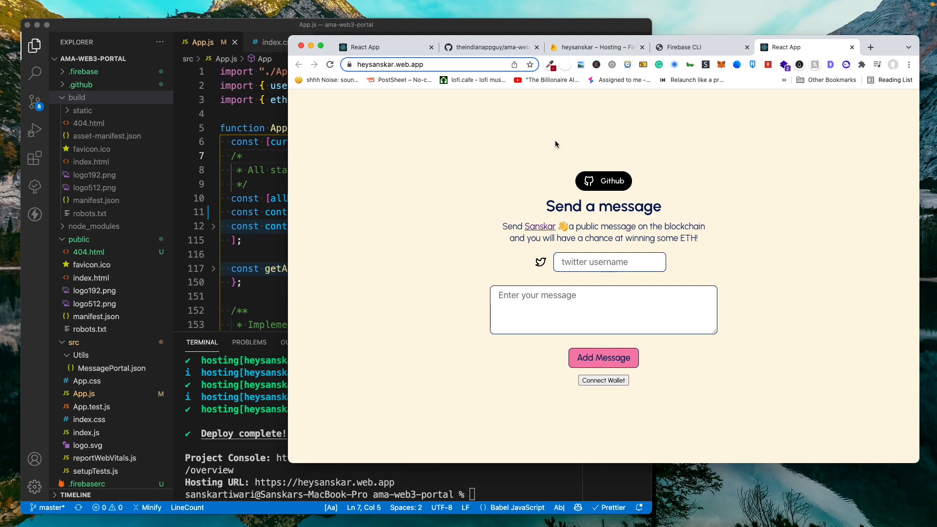
mouse_move(500, 169)
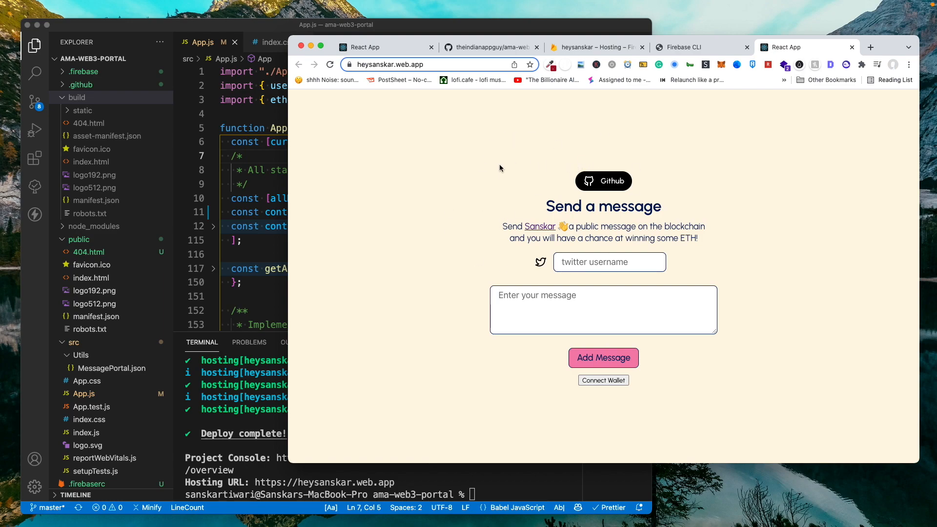
mouse_move(277, 215)
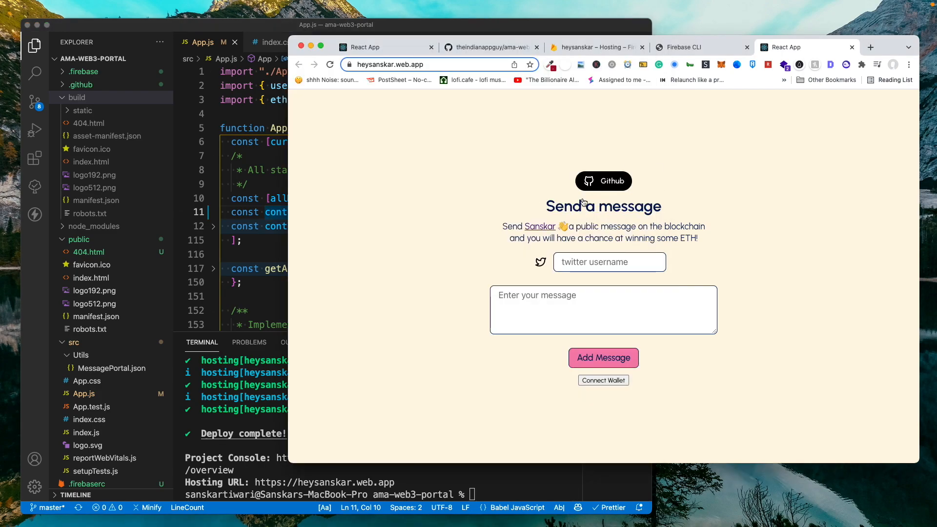
mouse_move(543, 251)
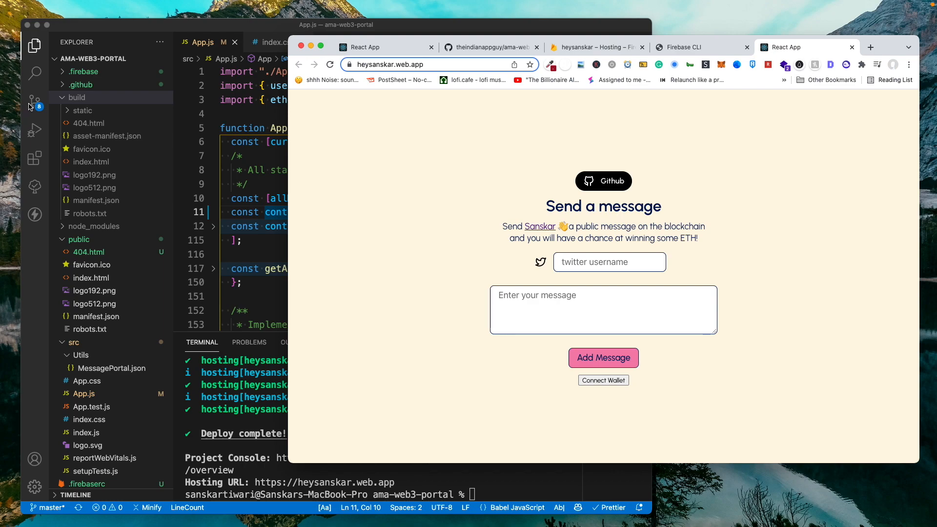
Review the eight pending changes in Source Control, then return to the Explorer file view.
click(34, 102)
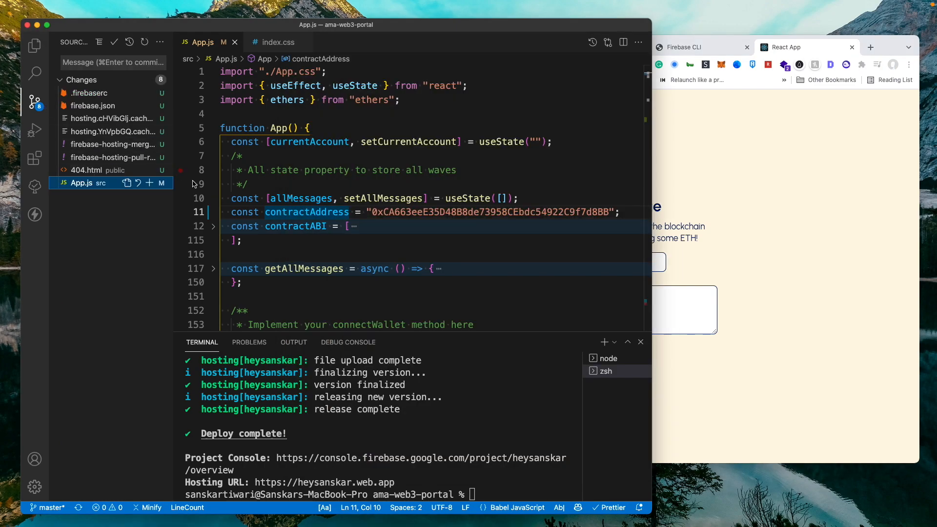
mouse_move(96, 157)
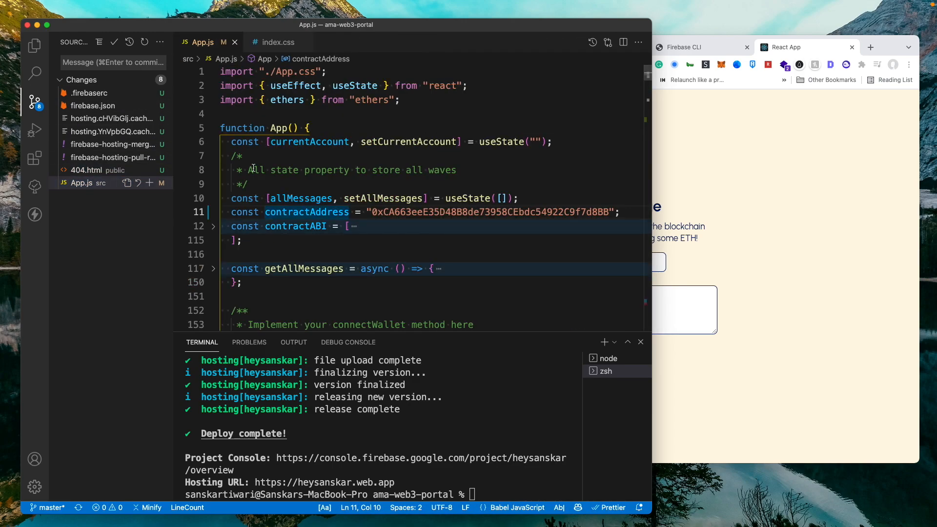
click(34, 45)
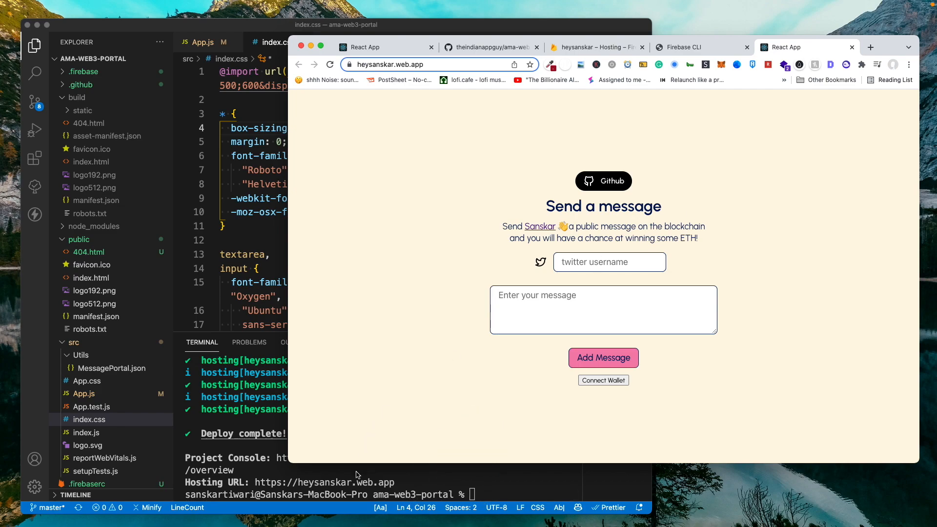
mouse_move(722, 218)
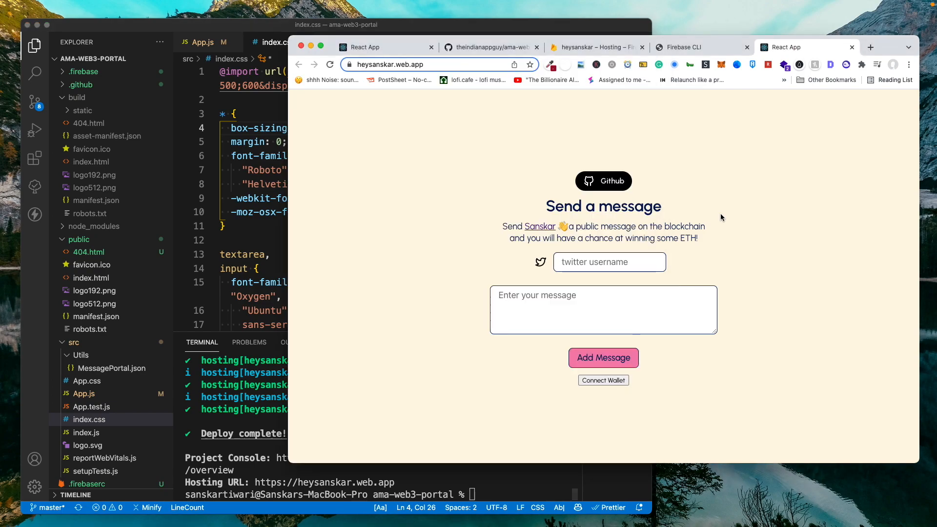